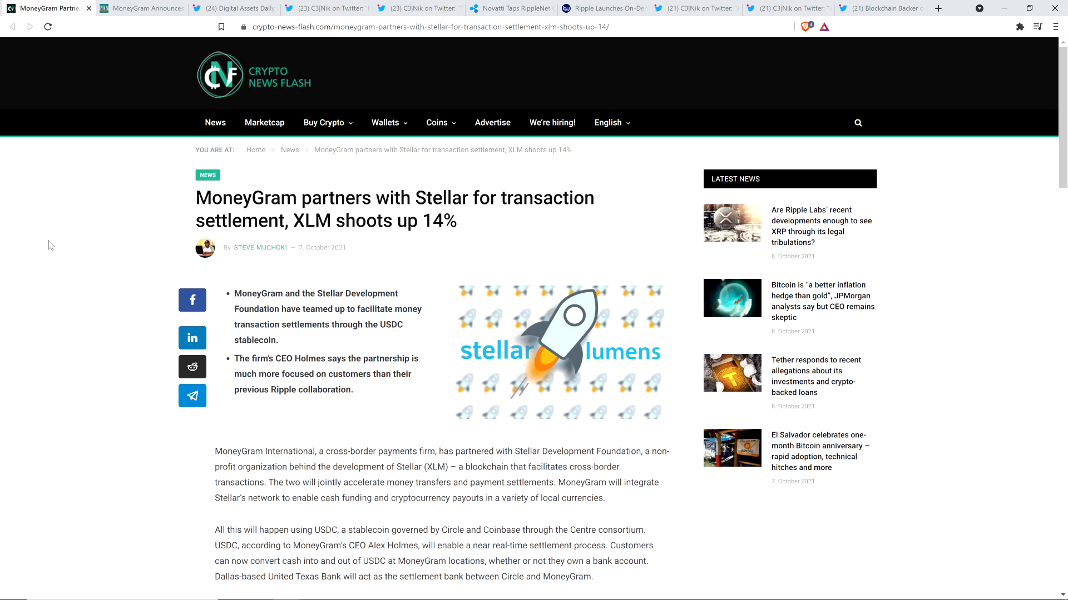
mouse_move(69, 269)
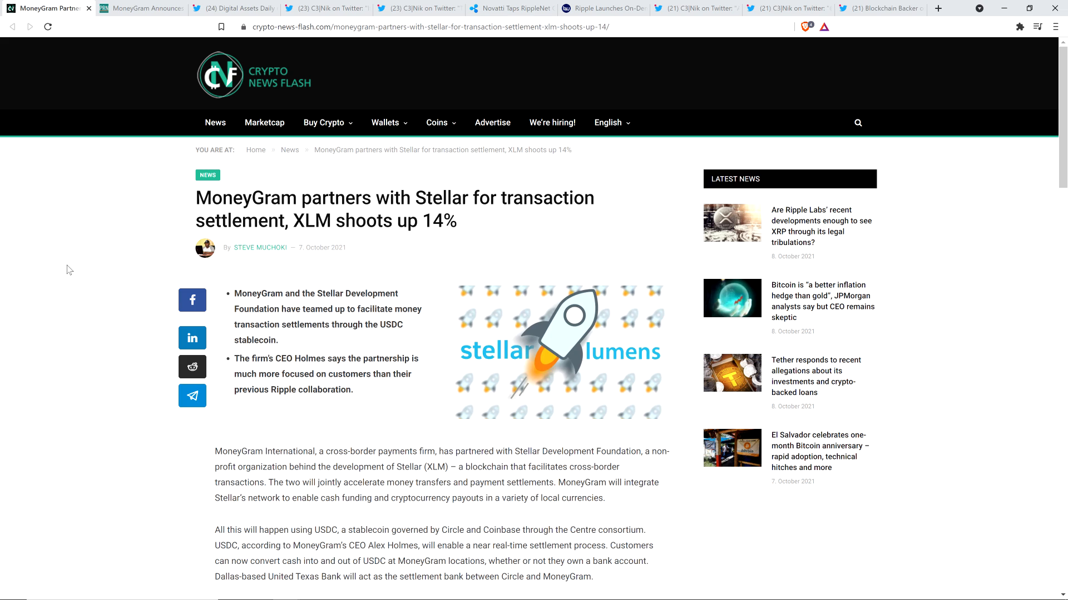
mouse_move(39, 262)
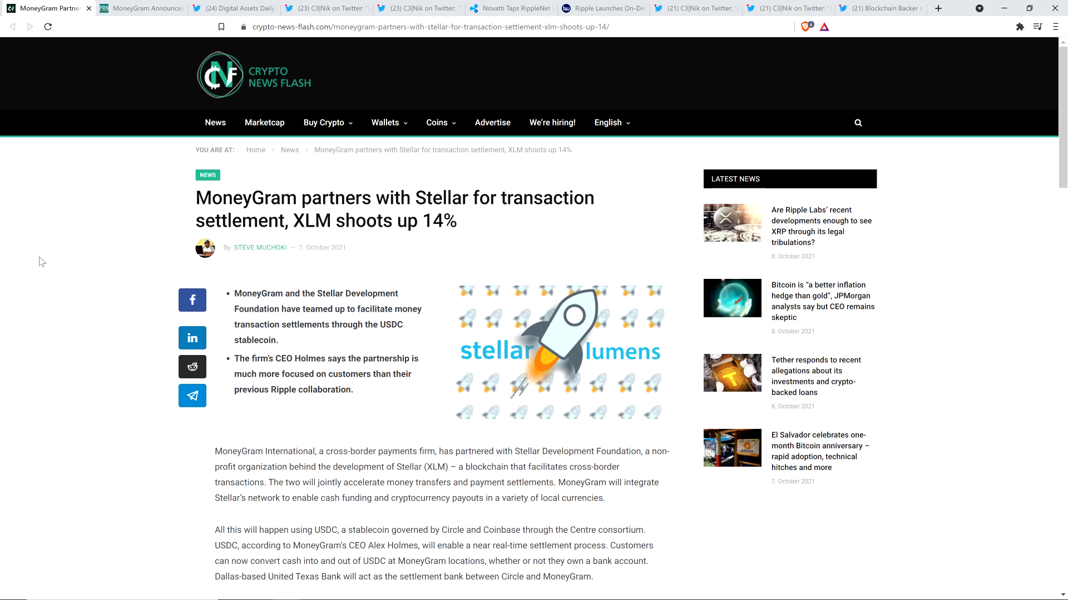
Read the MoneyGram–Stellar press release past its headline into the USDC cash-conversion paragraphs
click(140, 9)
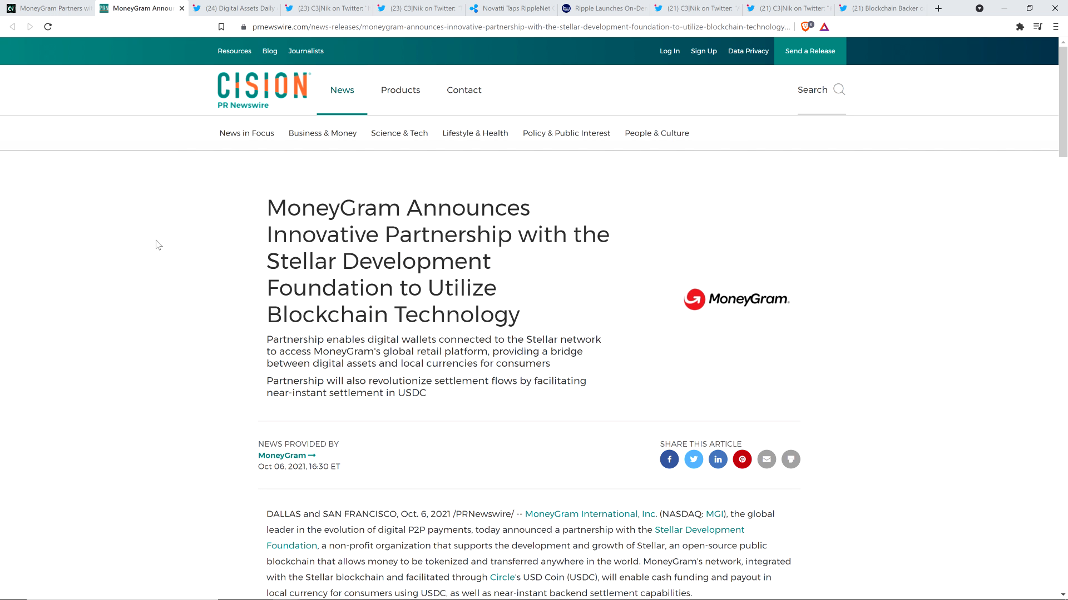
scroll(down, 3)
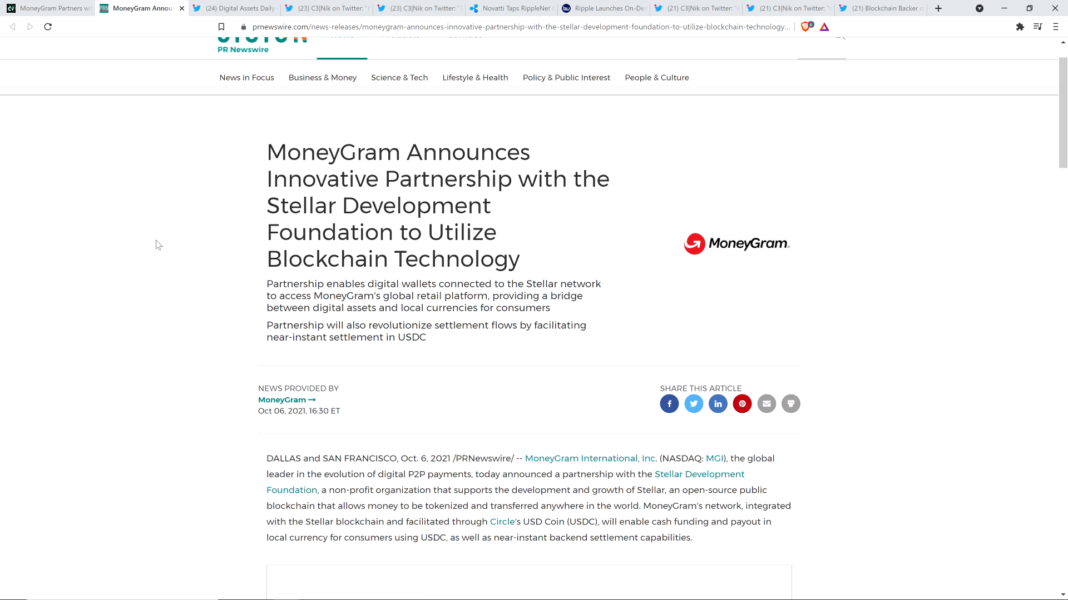
scroll(up, 3)
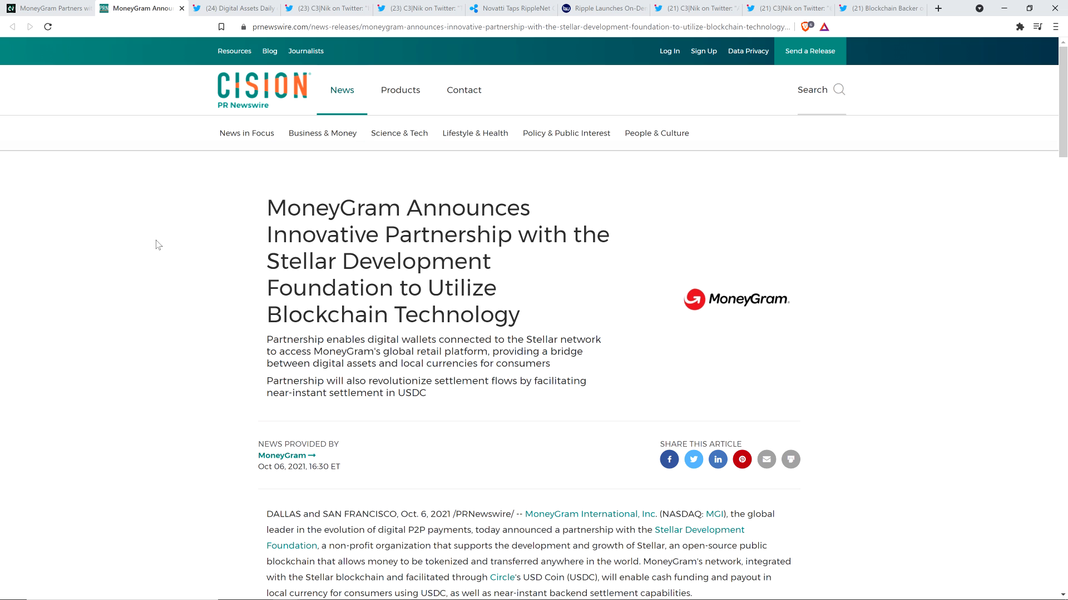
mouse_move(154, 250)
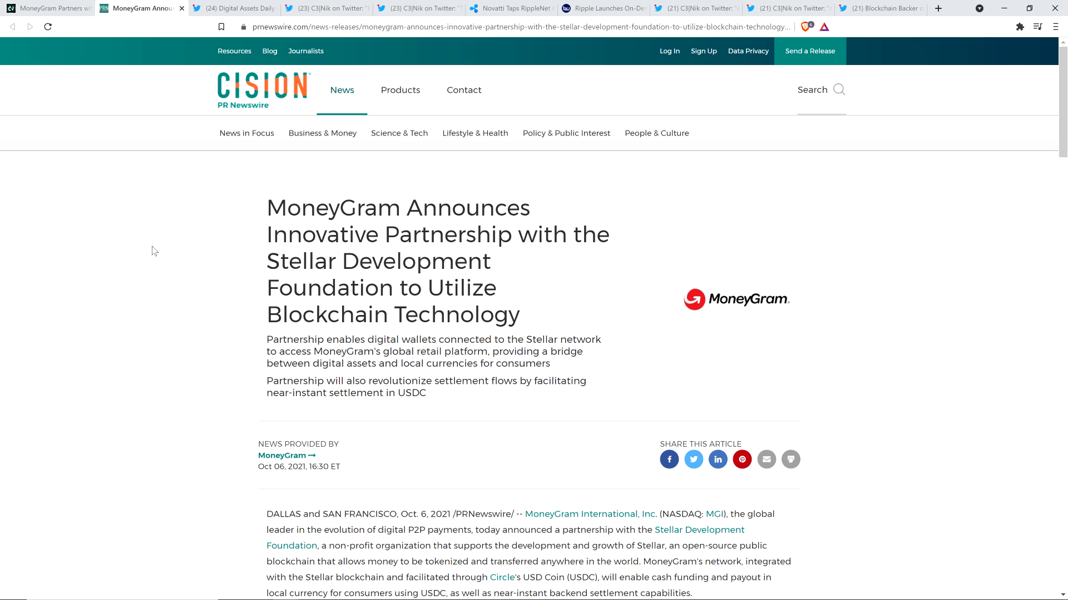
scroll(down, 3)
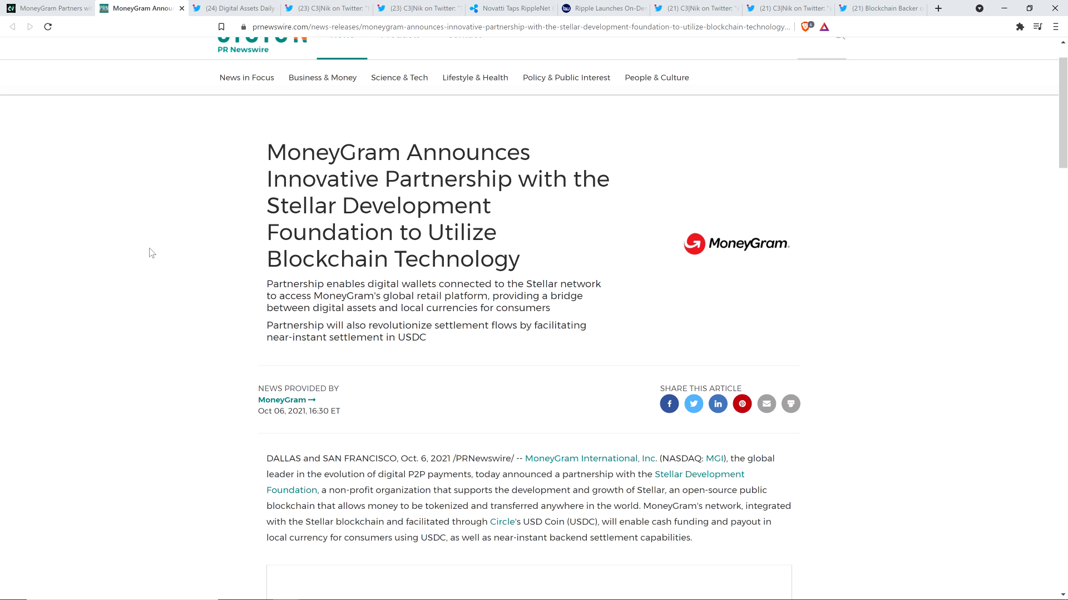
scroll(down, 3)
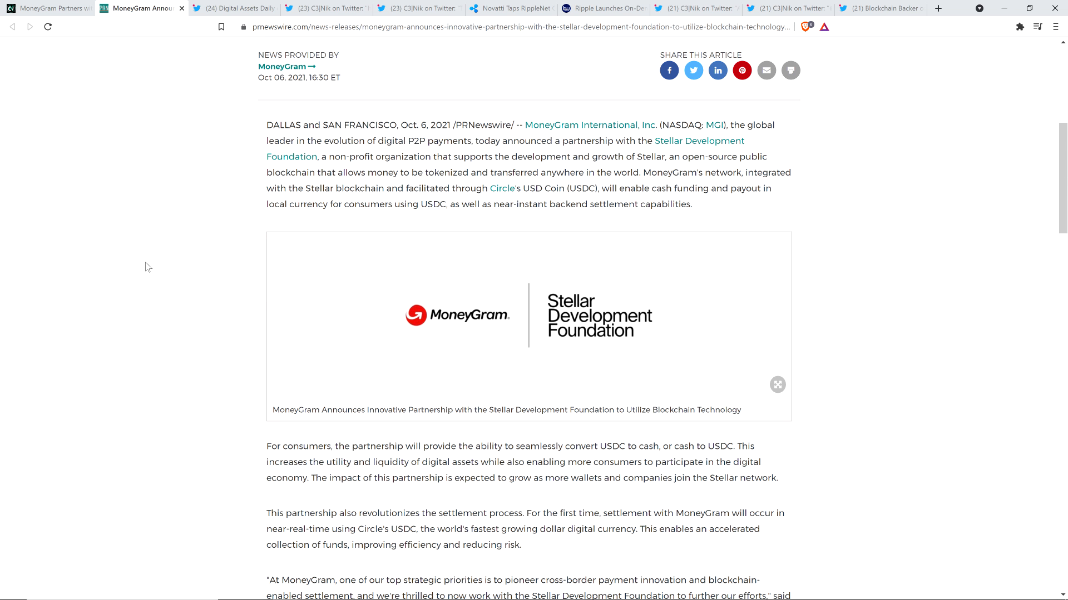
mouse_move(163, 295)
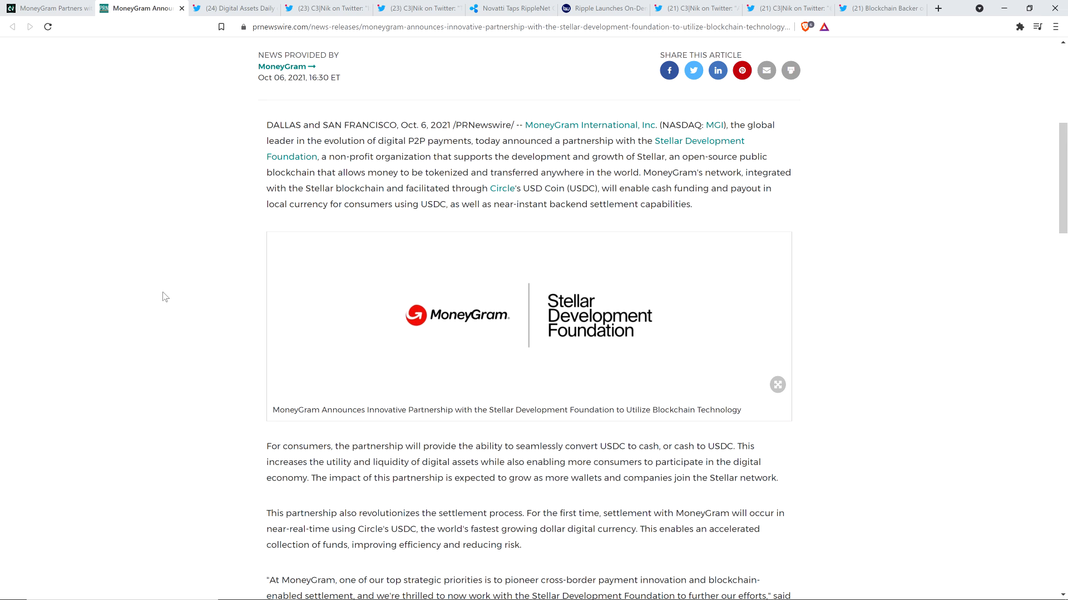
mouse_move(121, 242)
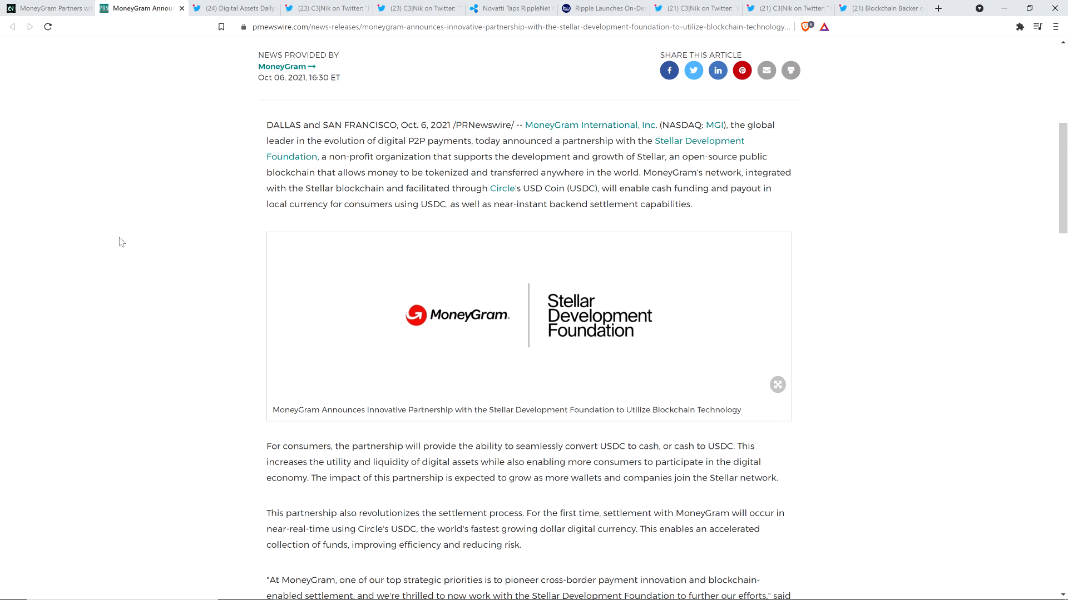
mouse_move(118, 215)
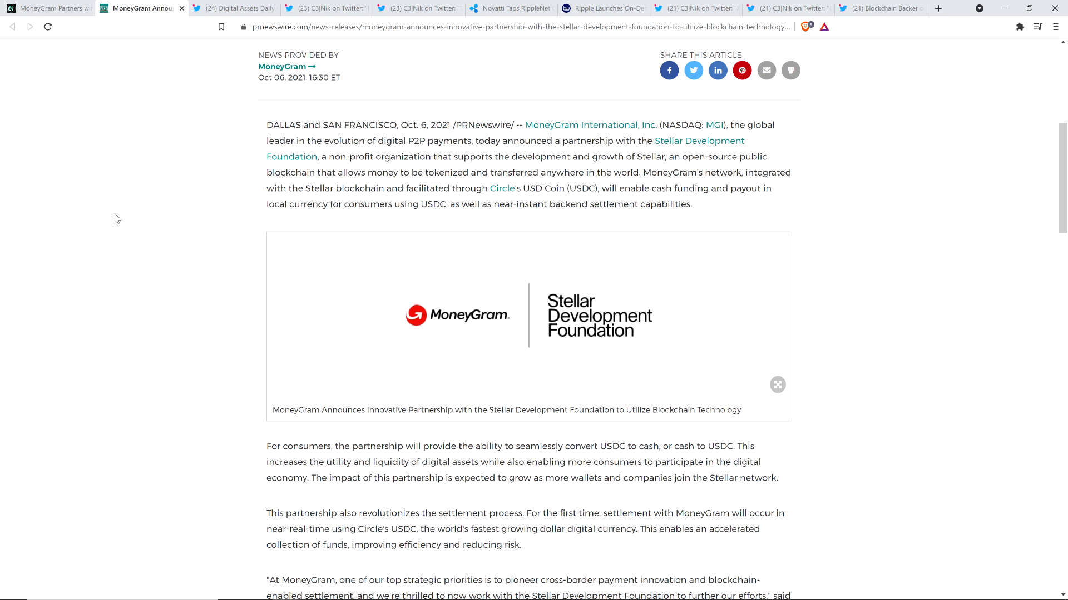
mouse_move(268, 445)
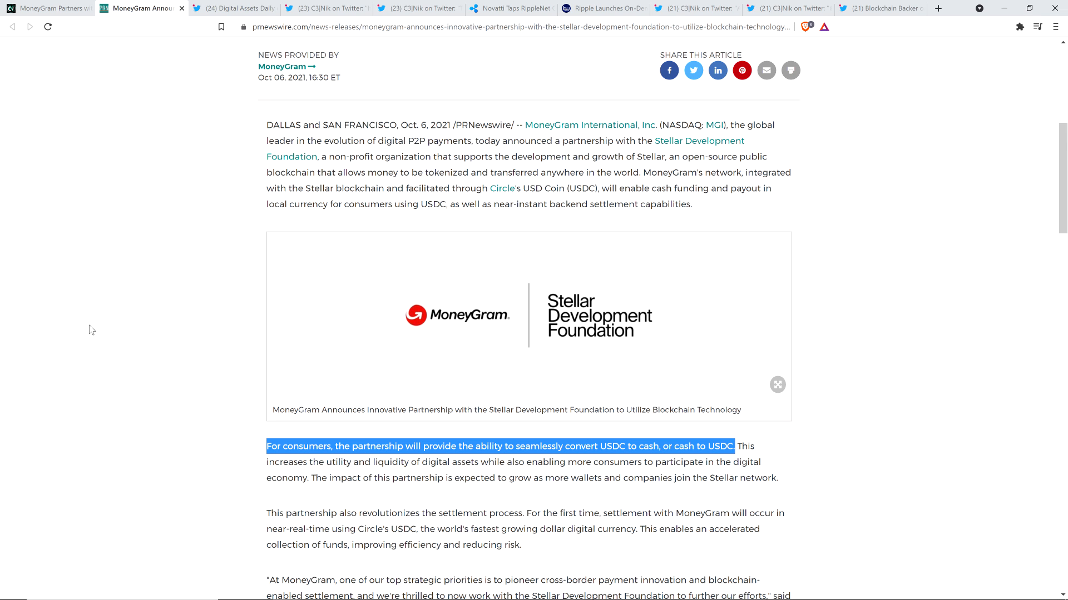
mouse_move(75, 218)
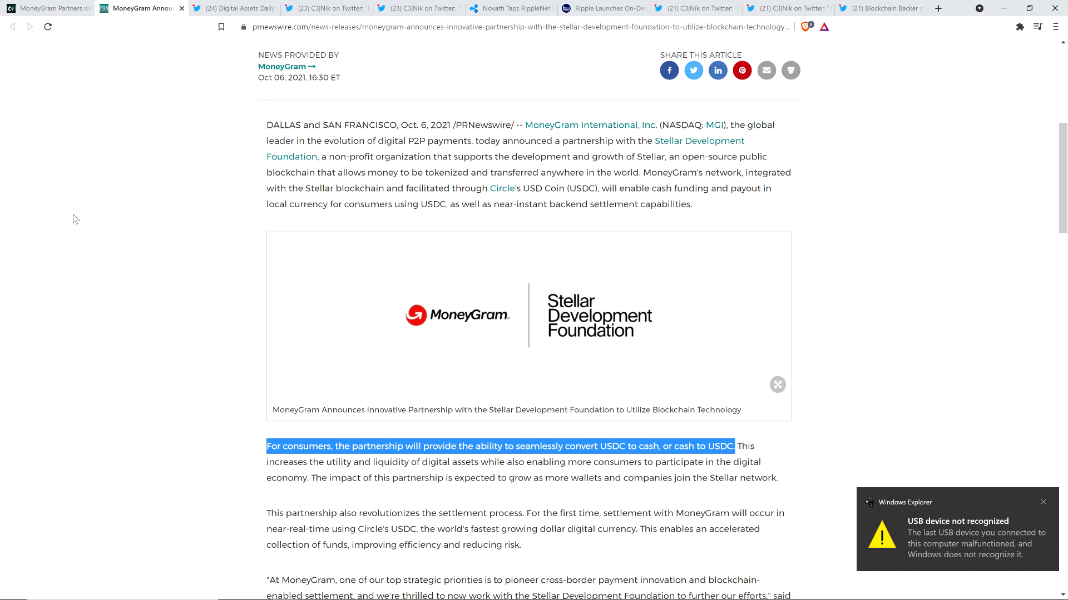
Highlight the sentence on consumers converting USDC to cash and cash to USDC
click(1042, 503)
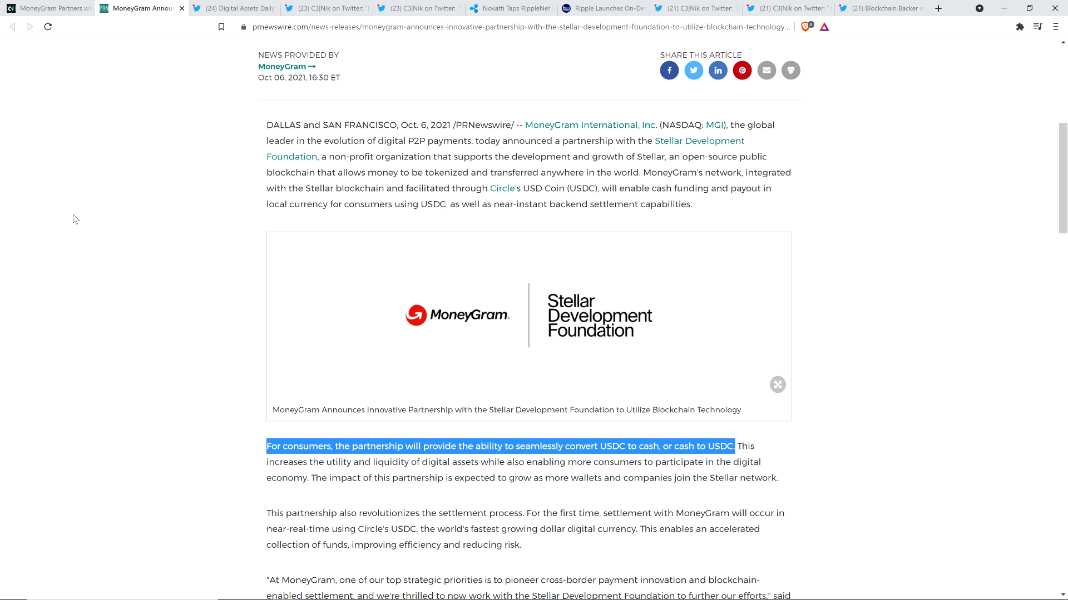
mouse_move(8, 244)
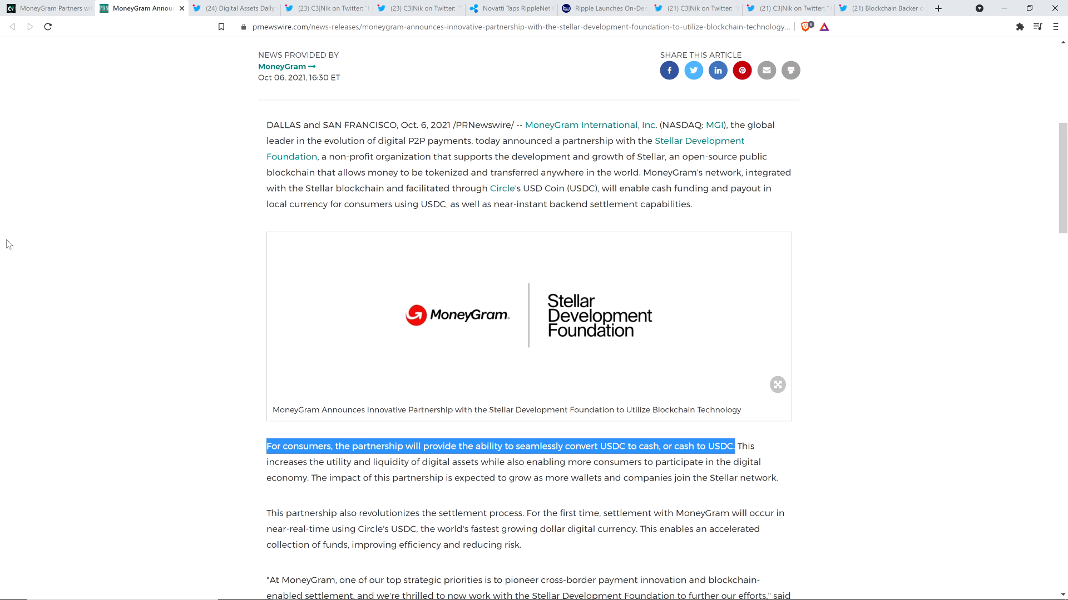
mouse_move(122, 245)
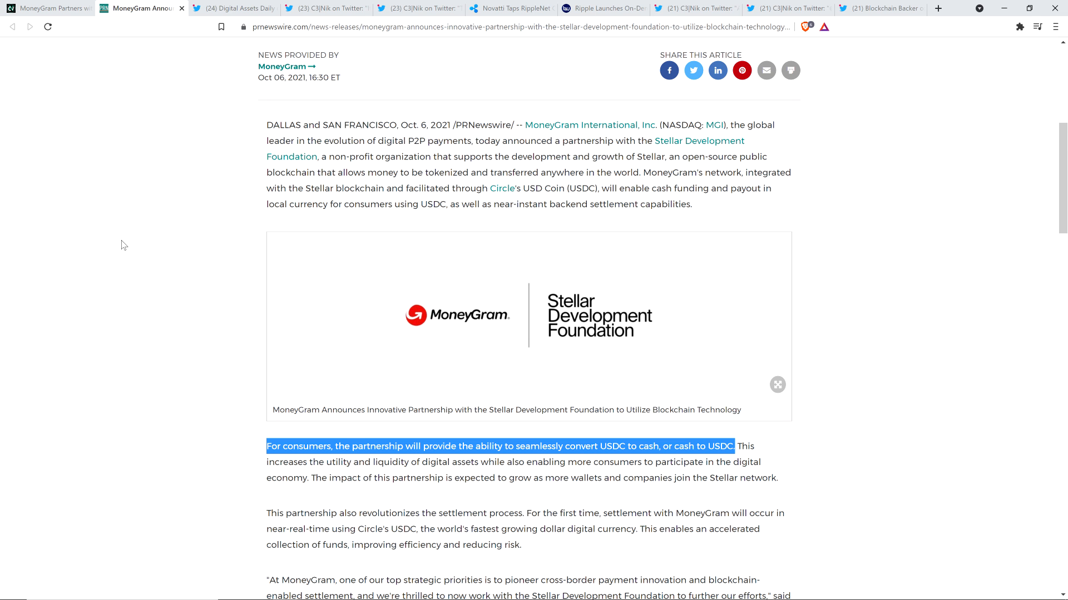
scroll(down, 3)
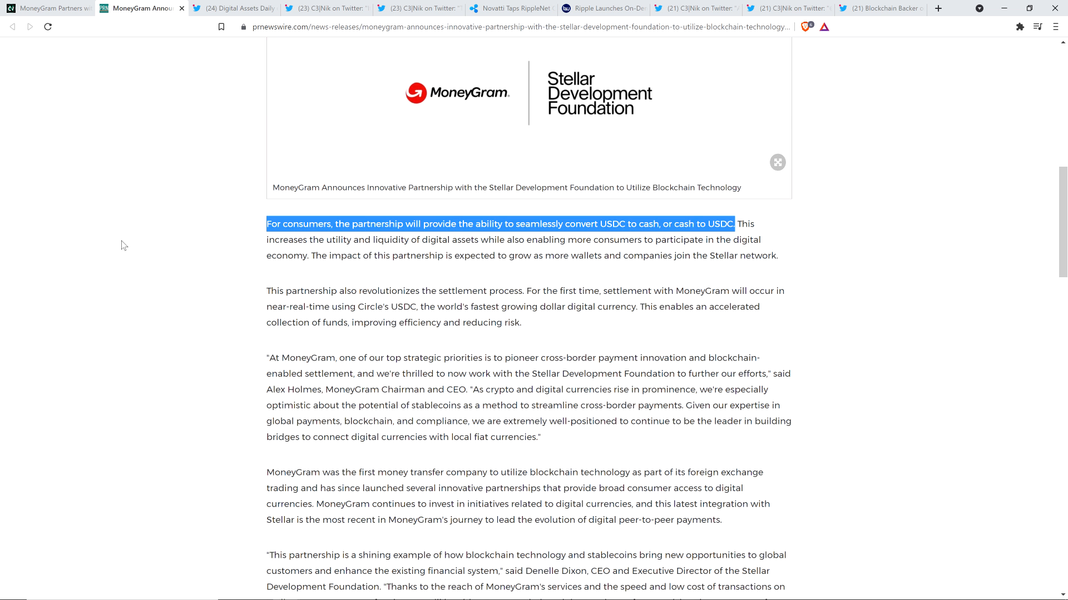
scroll(down, 3)
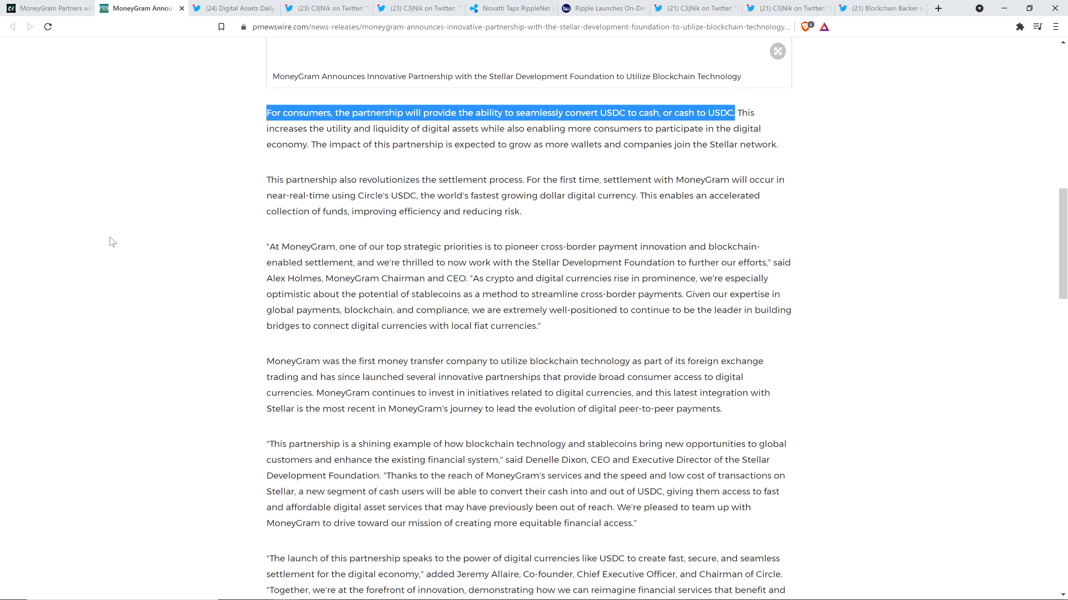
mouse_move(105, 236)
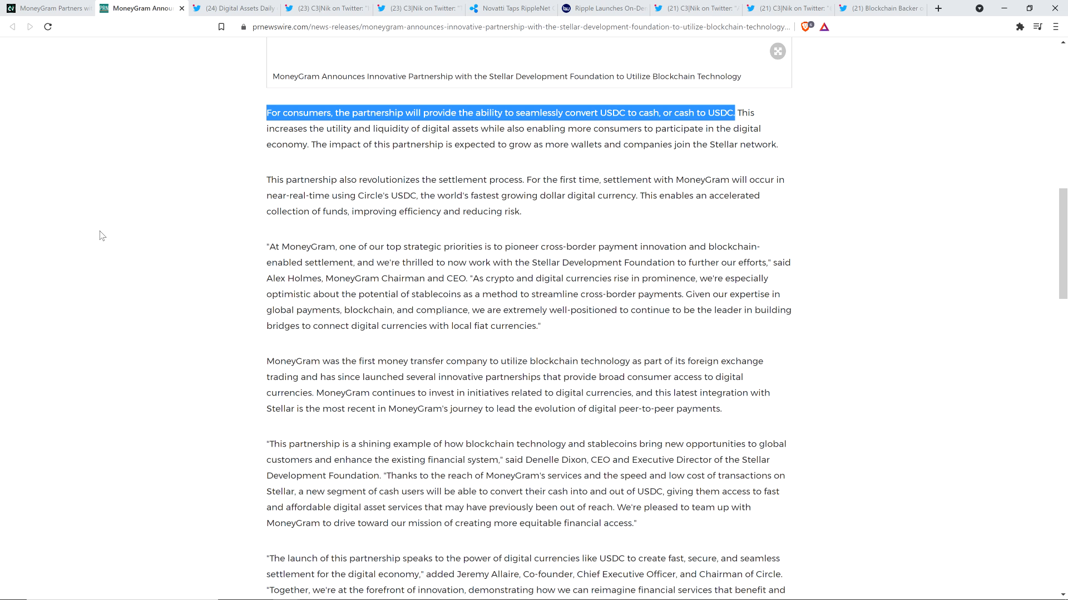
mouse_move(130, 167)
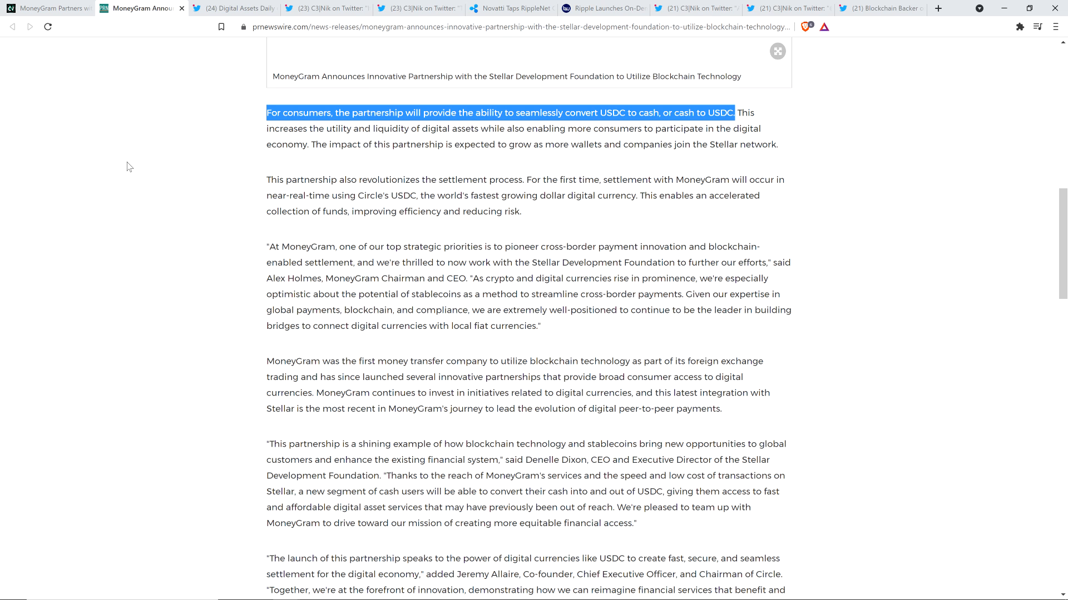
mouse_move(98, 156)
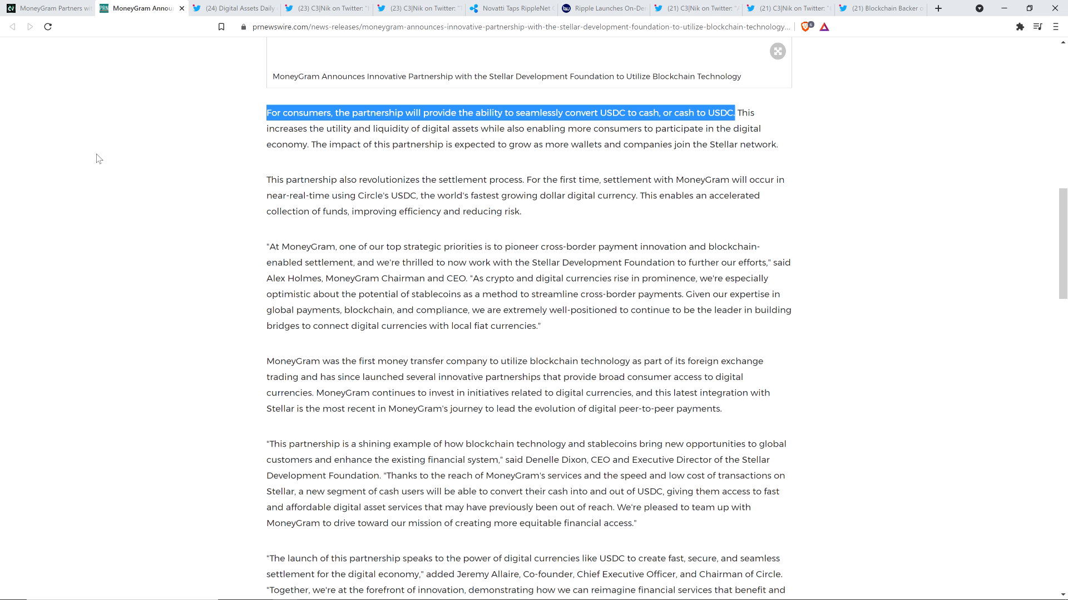
View Digital Assets Daily's Alex Holmes video tweet, then C3|Nik's MoneyGram-migration thread
click(235, 8)
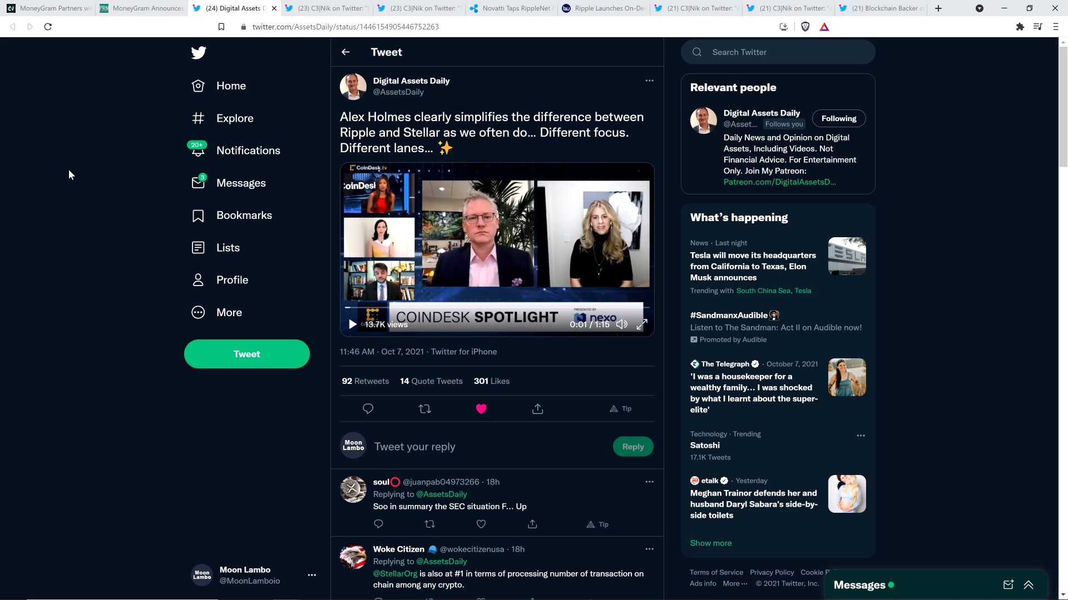
mouse_move(79, 170)
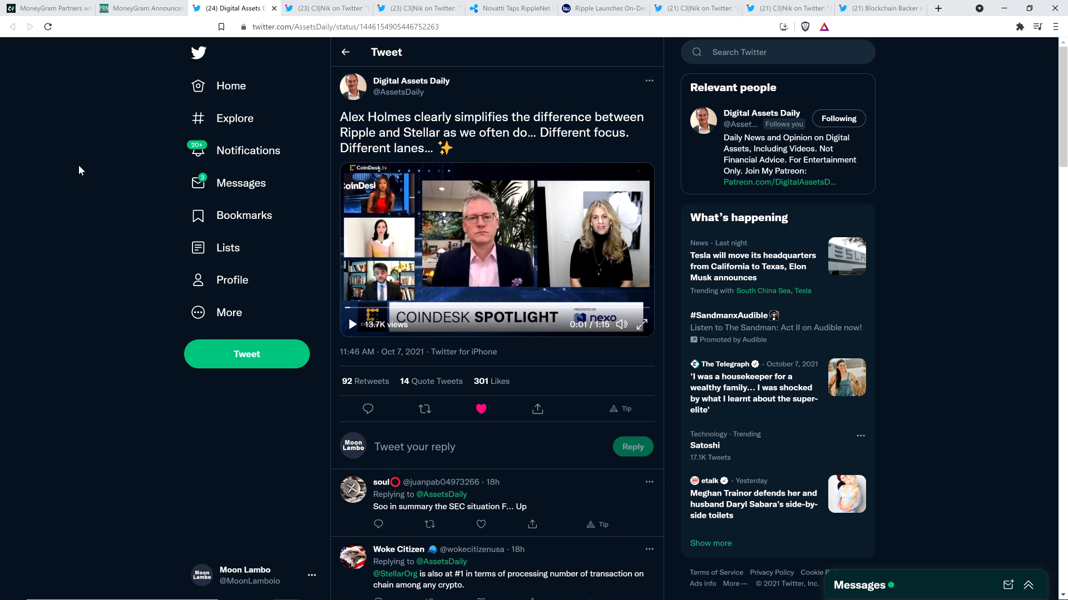
mouse_move(286, 155)
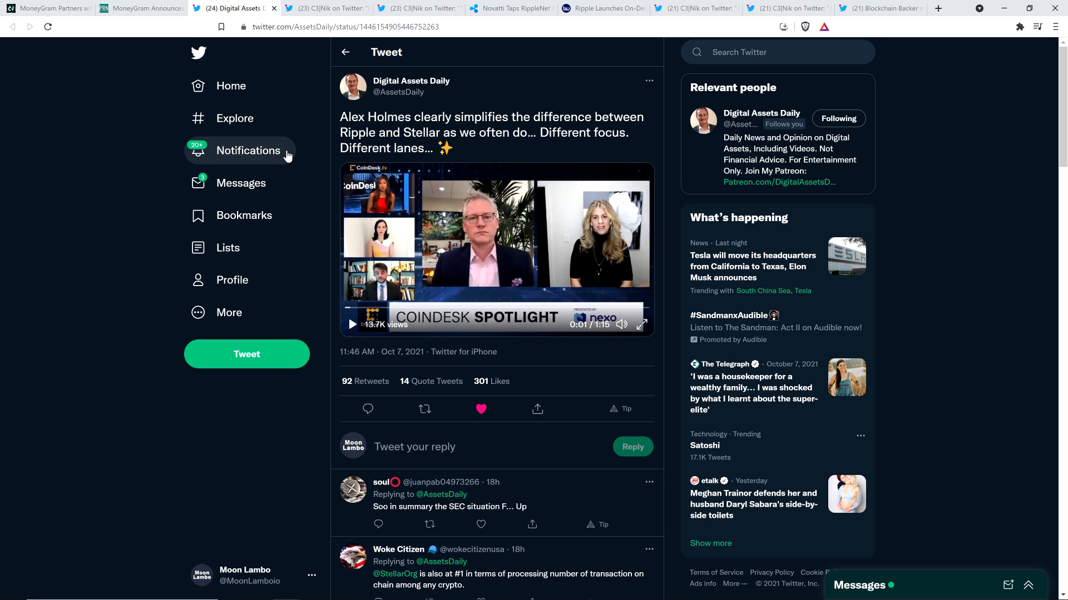
mouse_move(93, 160)
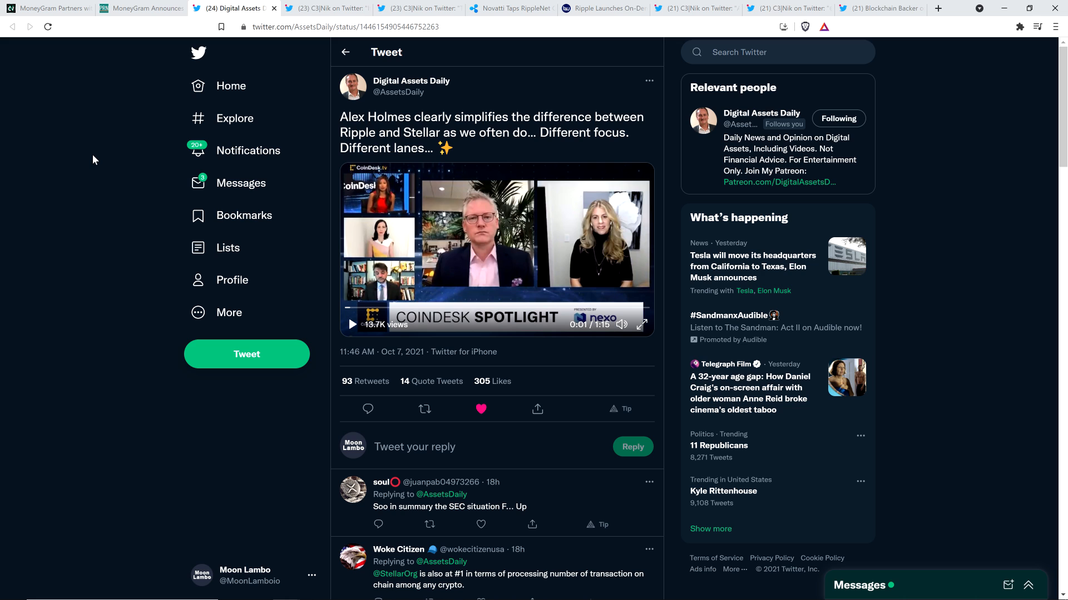
click(327, 8)
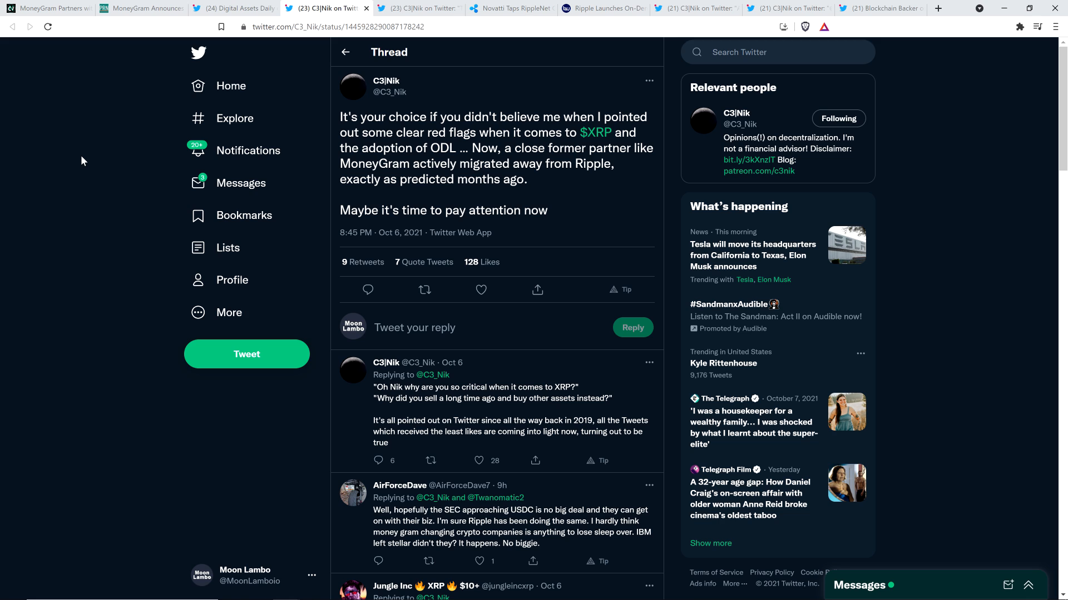
mouse_move(379, 99)
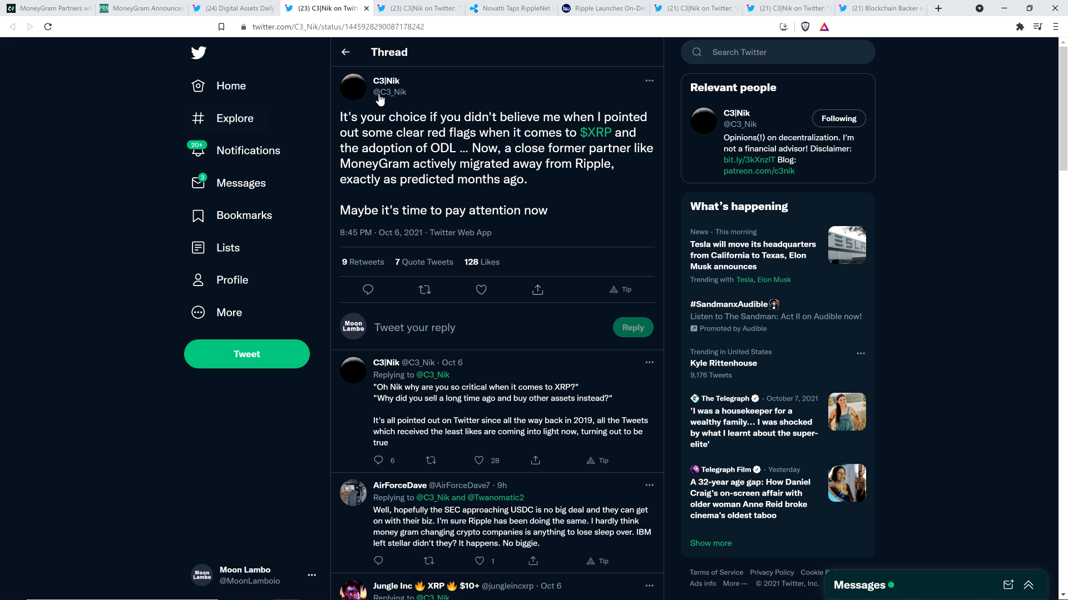
mouse_move(386, 81)
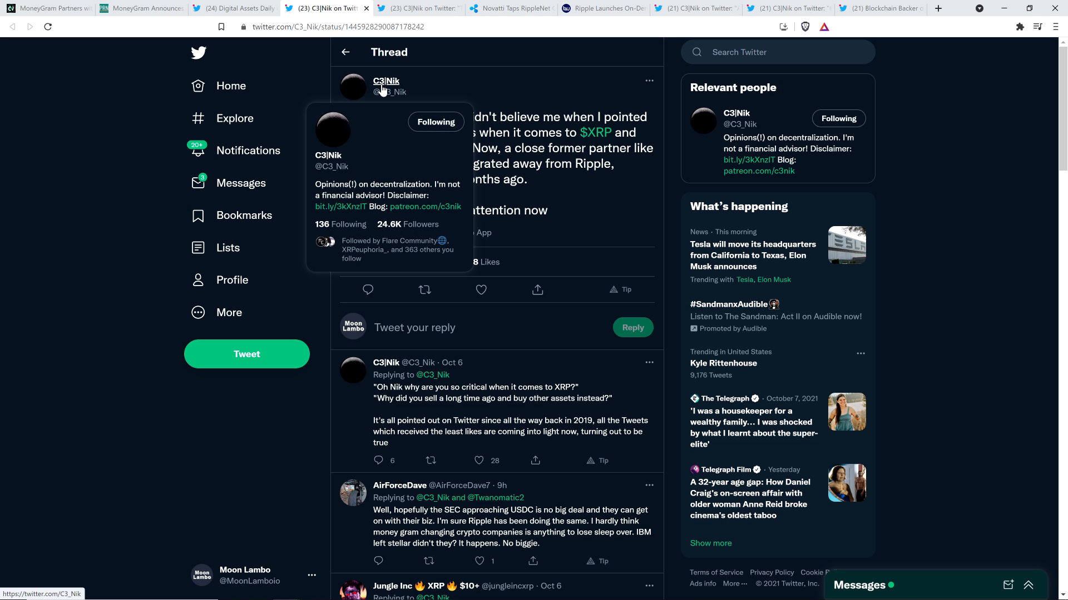
mouse_move(61, 158)
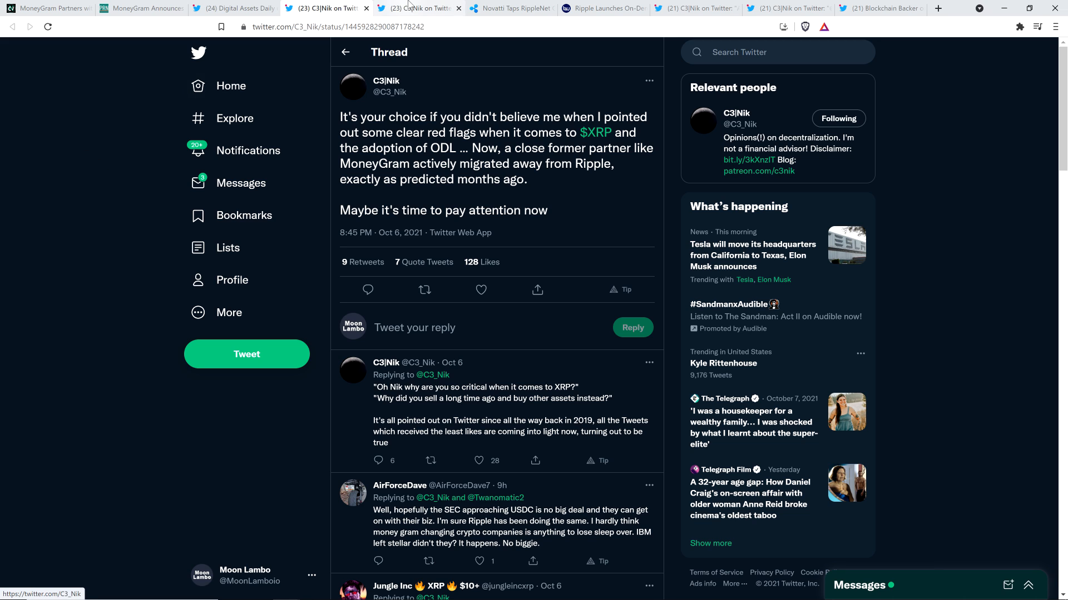
mouse_move(415, 8)
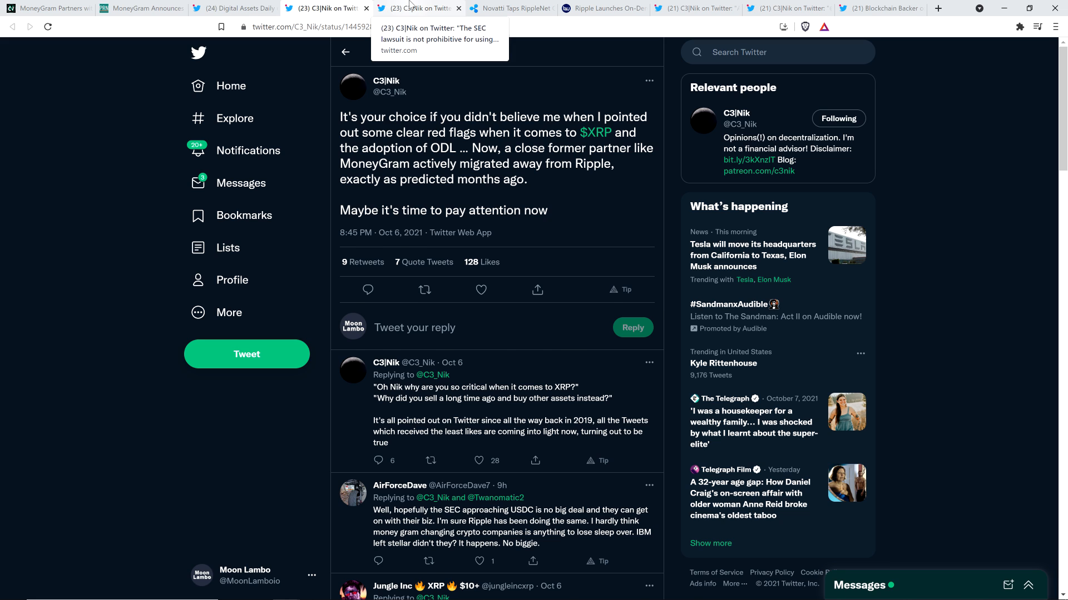
Show C3|Nik's tweet on MoneyGram choosing Stellar and USDC despite the SEC lawsuit
click(419, 9)
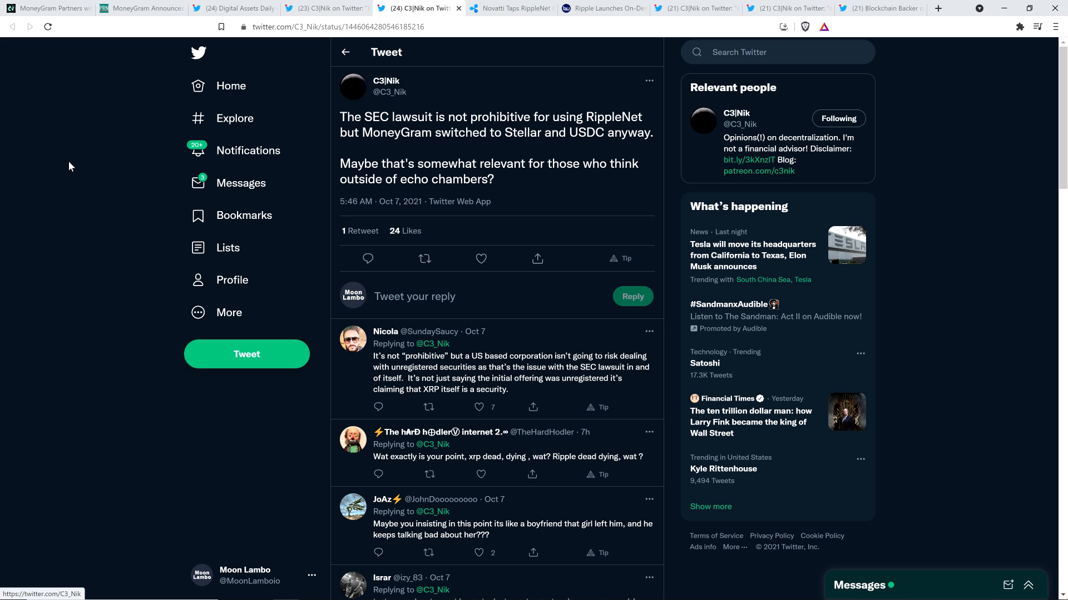
mouse_move(549, 21)
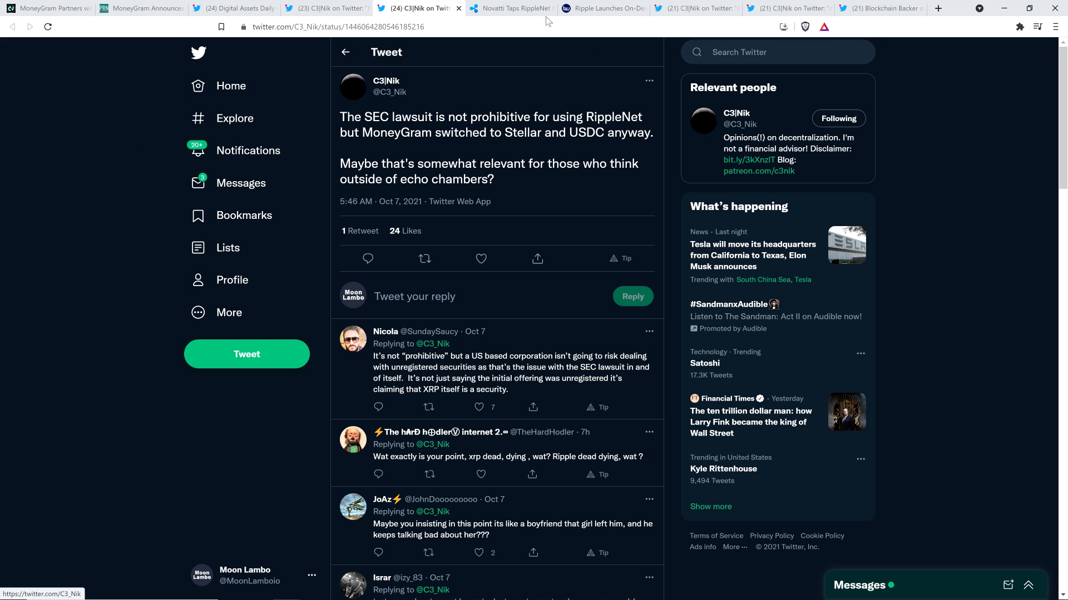
mouse_move(327, 8)
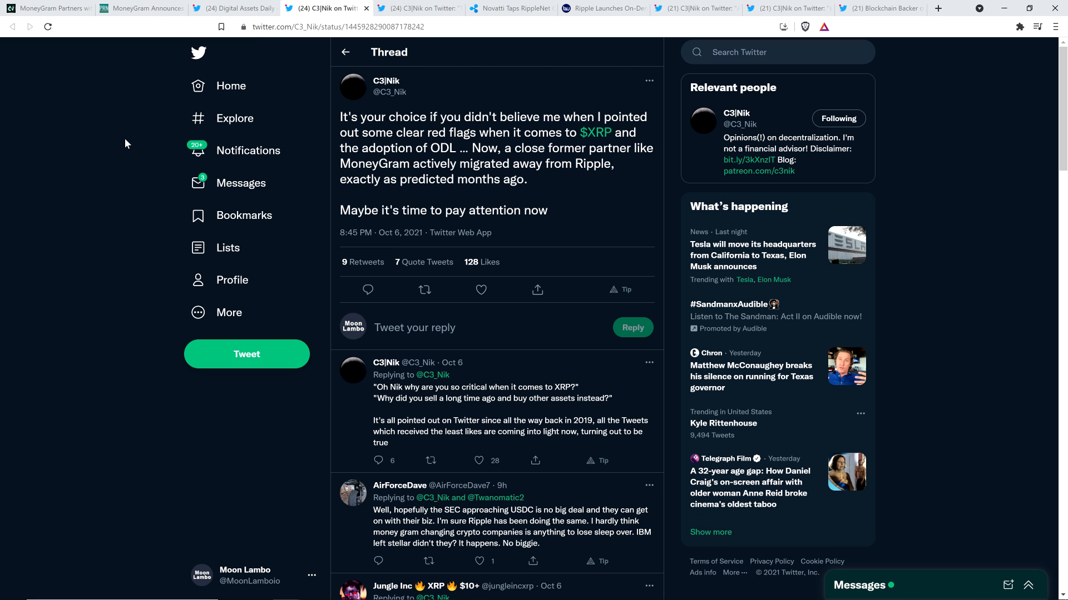
mouse_move(106, 152)
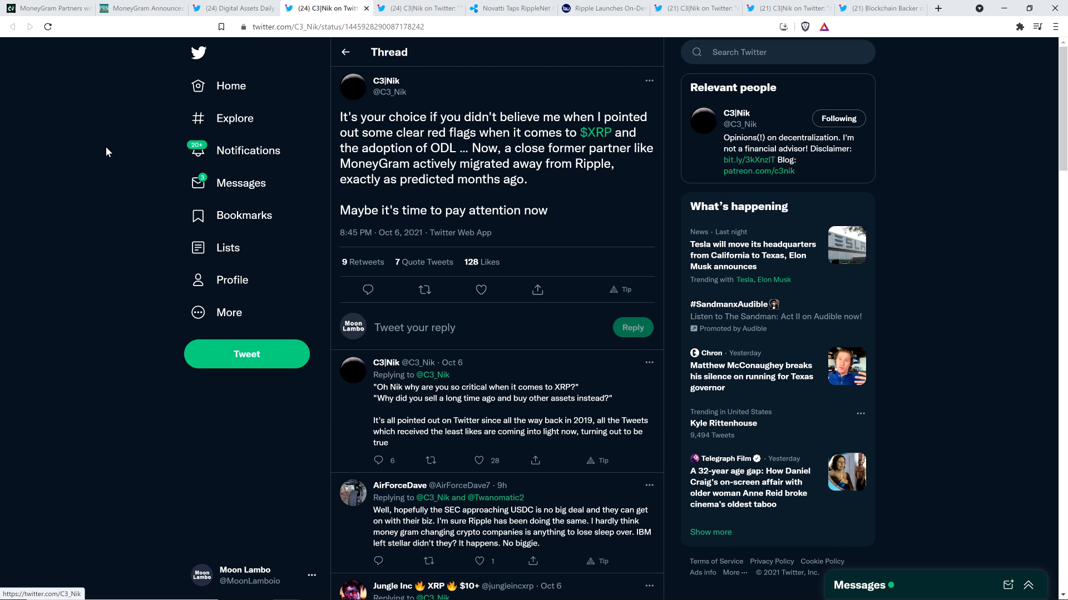
mouse_move(599, 110)
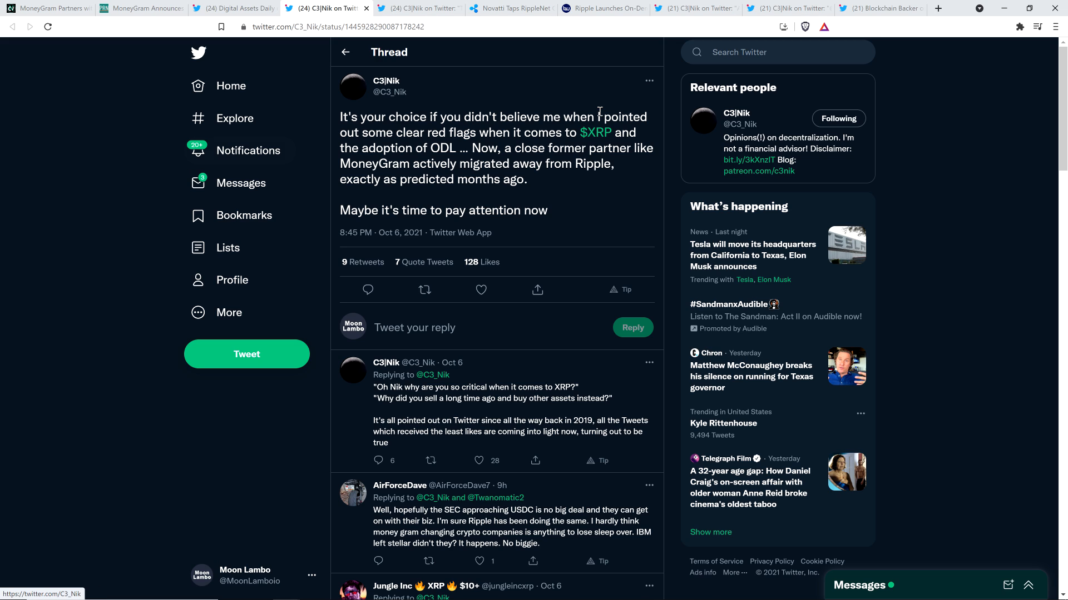
mouse_move(522, 101)
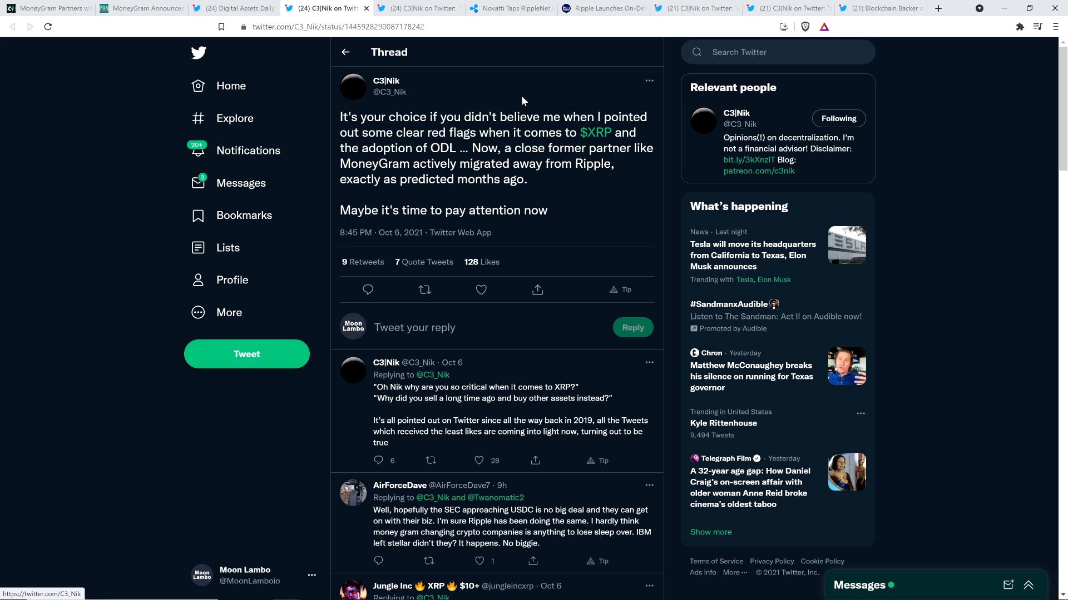
mouse_move(548, 72)
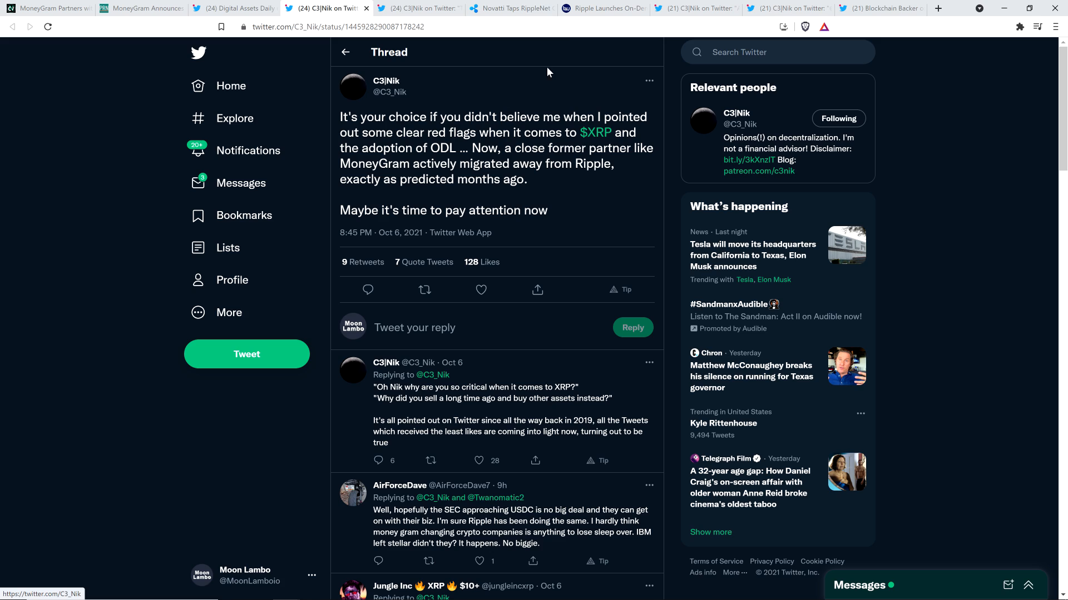
Switch to Ripple's Insights article on Novatti tapping ODL for Southeast Asia remittances
click(509, 8)
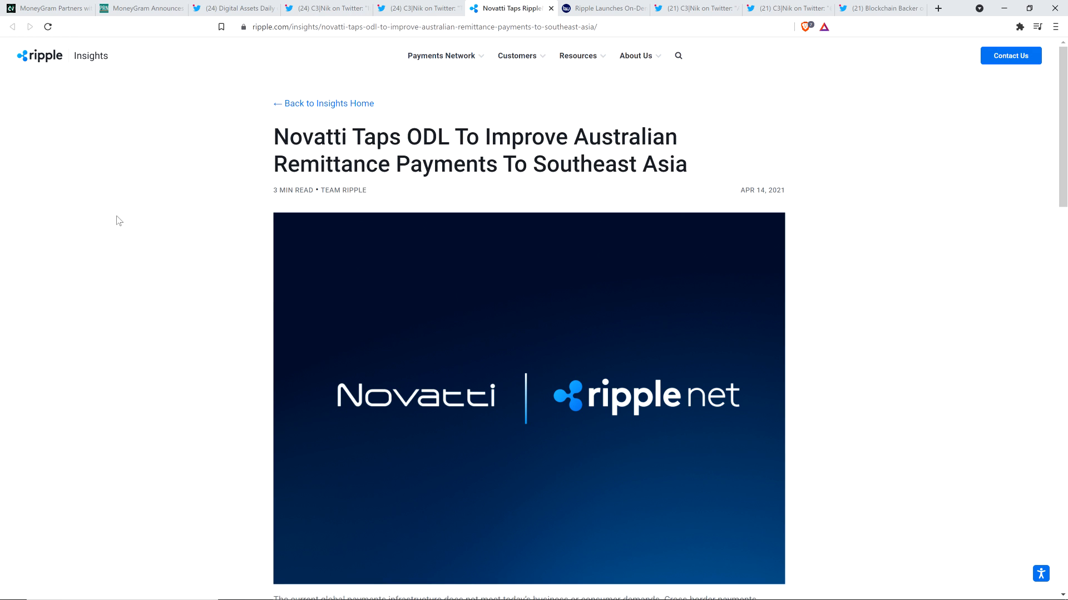
mouse_move(110, 232)
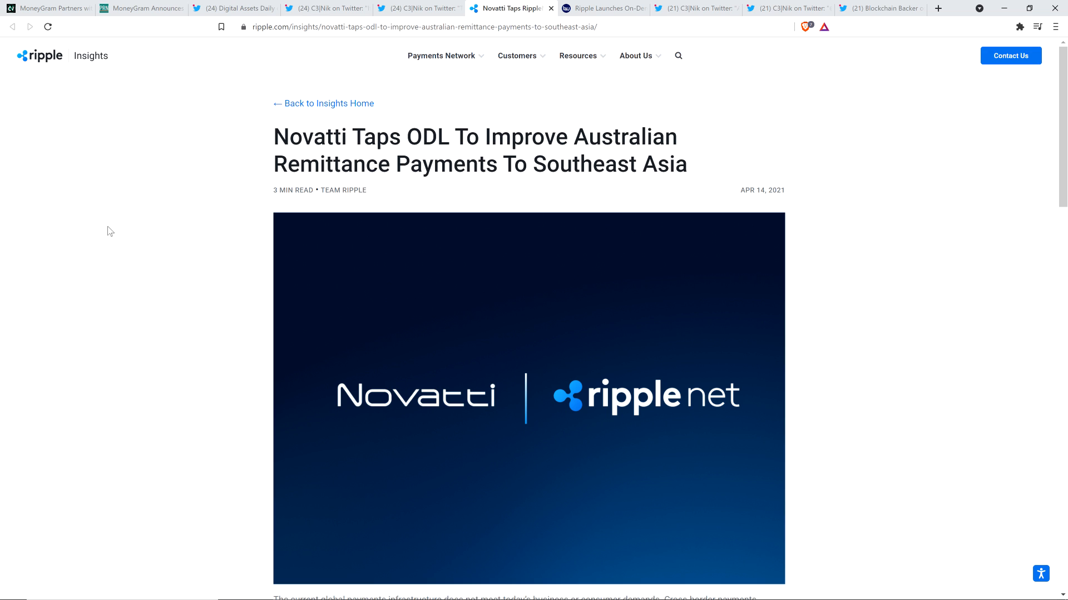
mouse_move(190, 201)
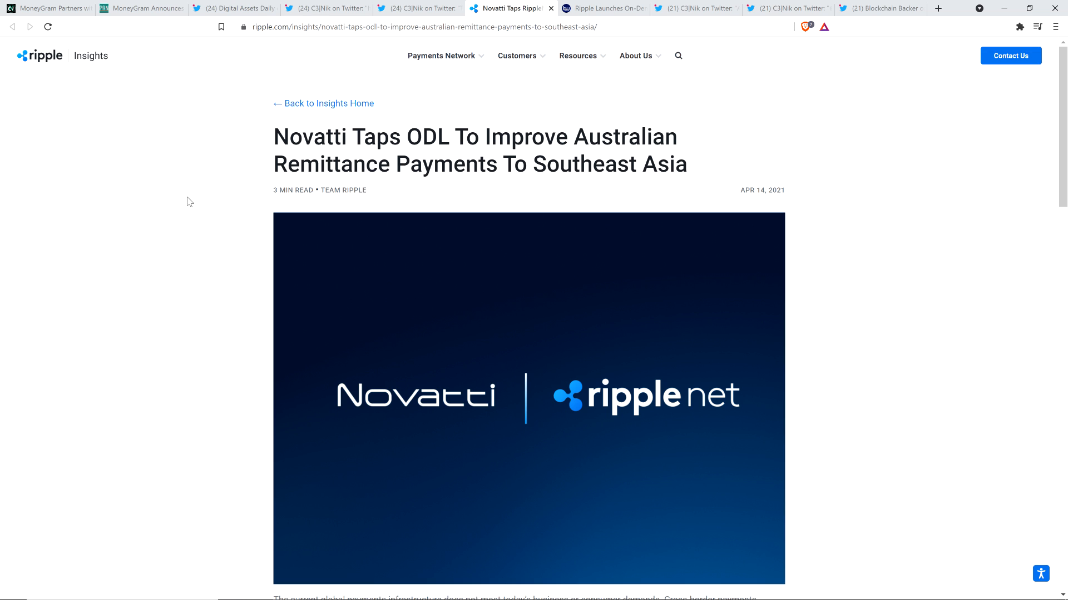
mouse_move(751, 96)
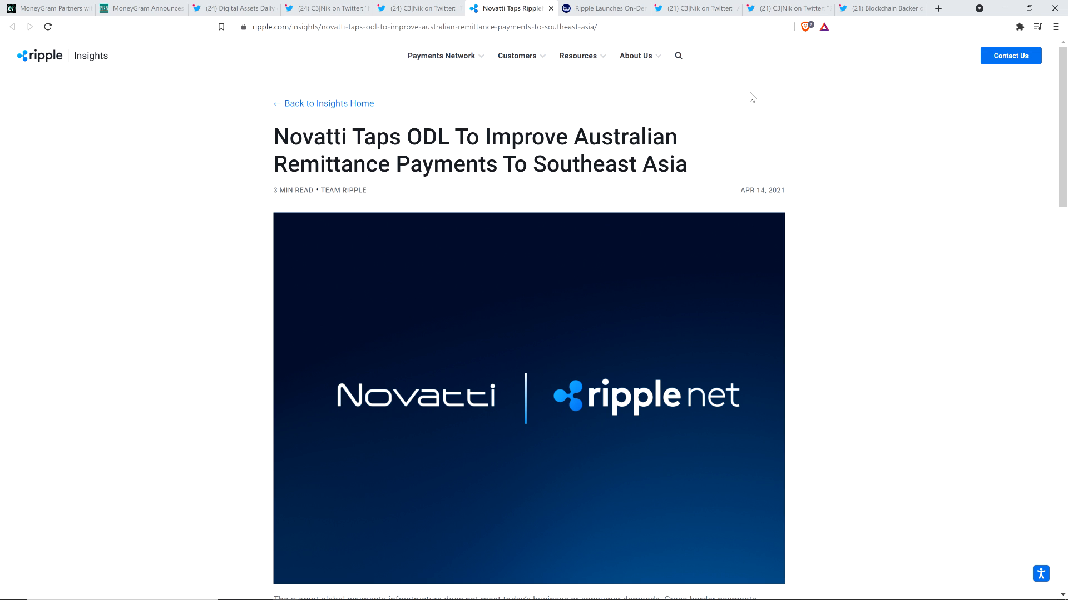
mouse_move(757, 99)
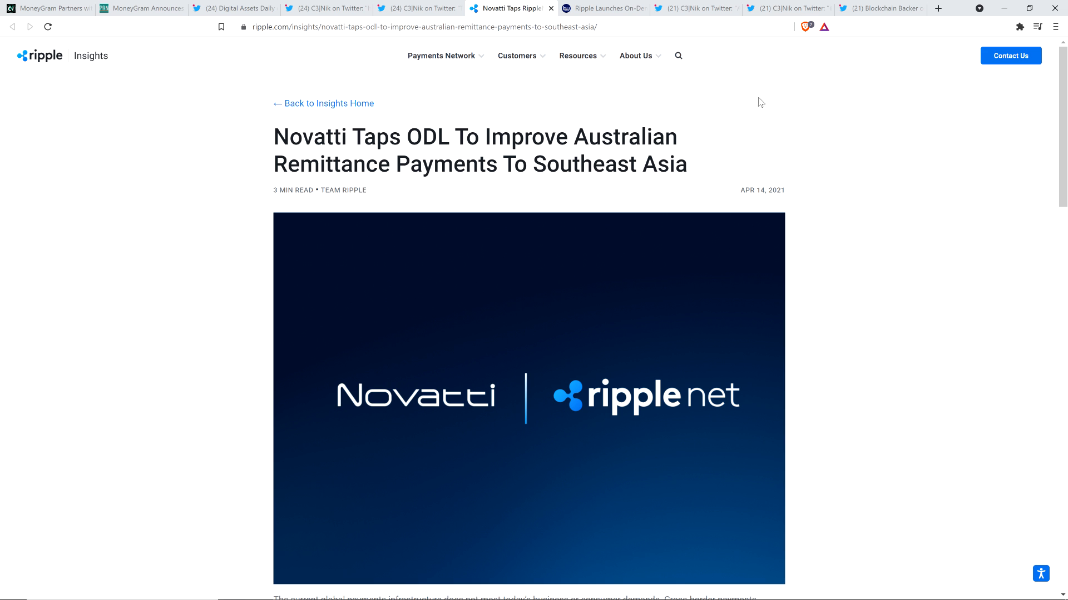
mouse_move(642, 104)
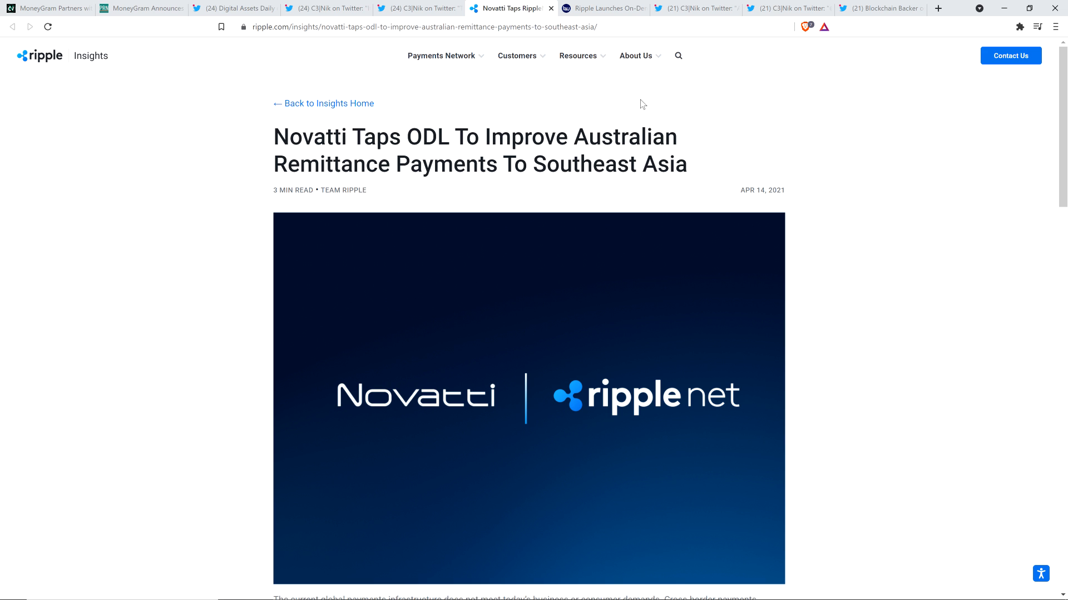
Bring up the Business Wire release on Ripple launching ODL with SBI Remit
click(602, 8)
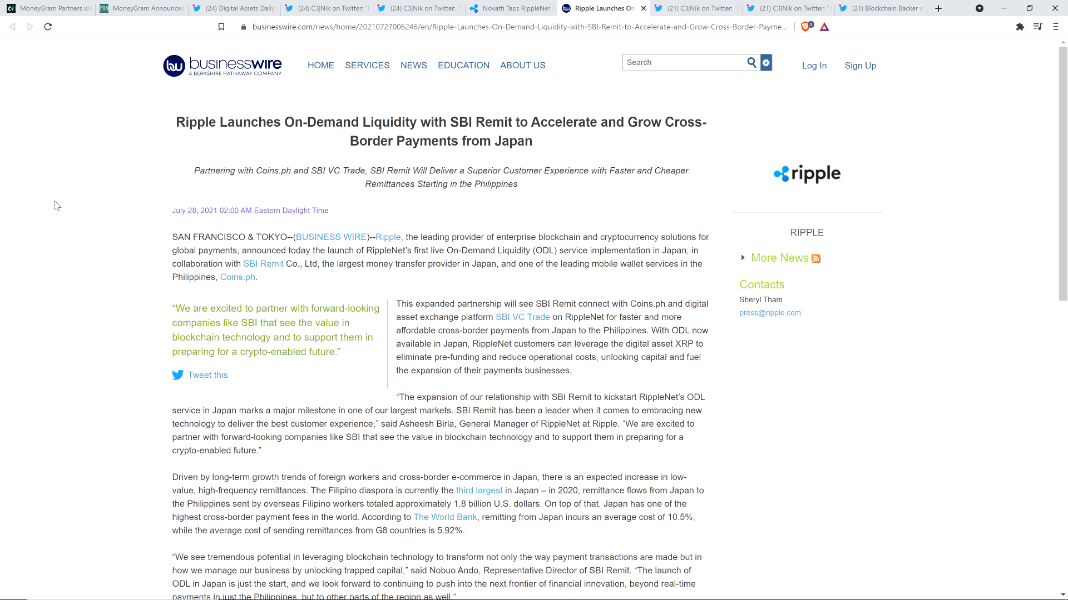
mouse_move(64, 210)
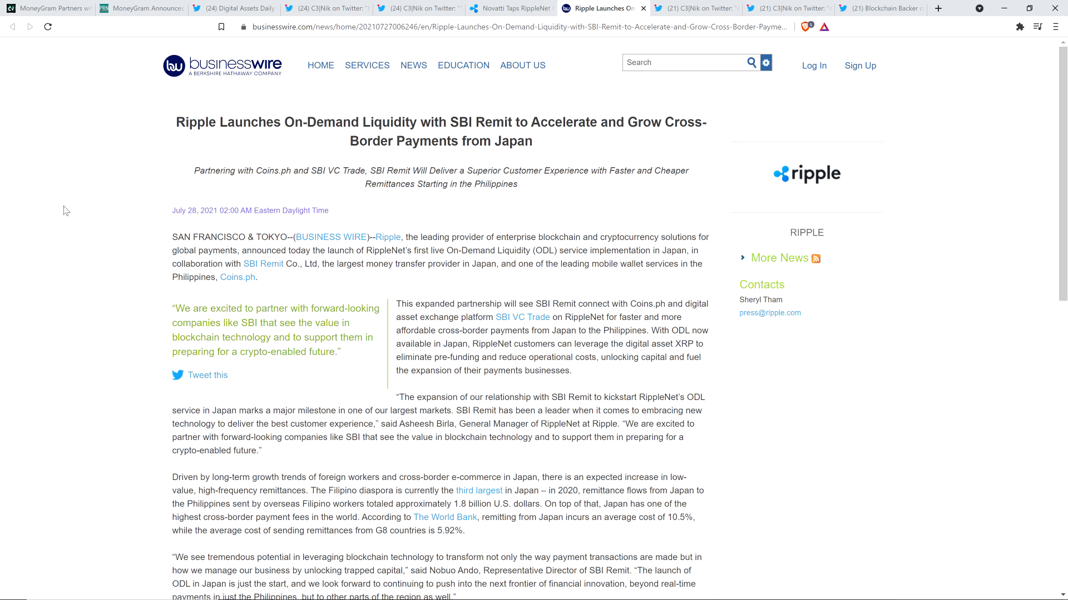
mouse_move(92, 213)
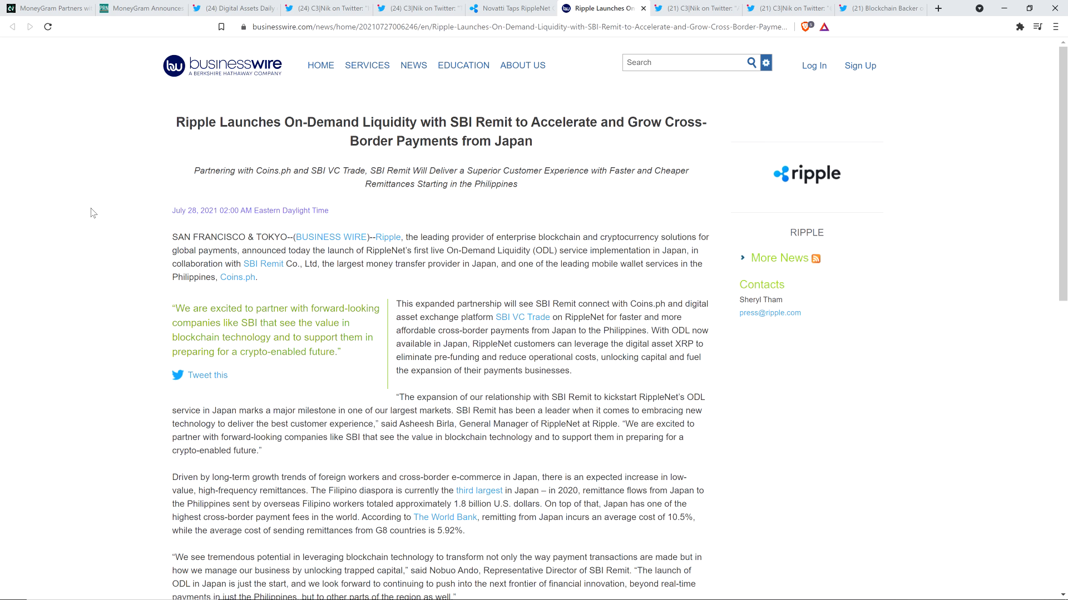
mouse_move(104, 222)
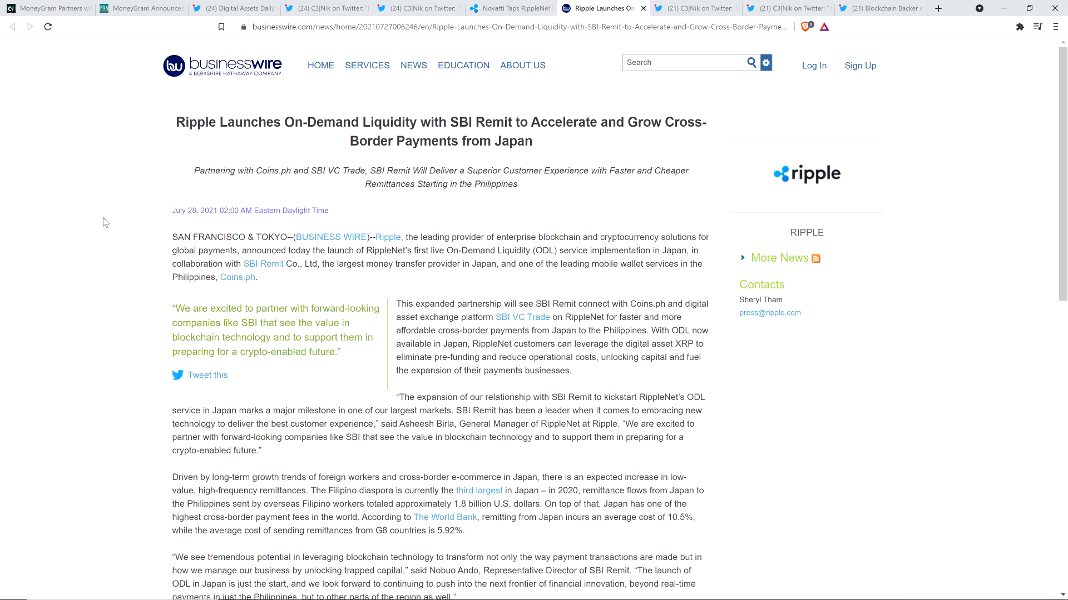
mouse_move(643, 209)
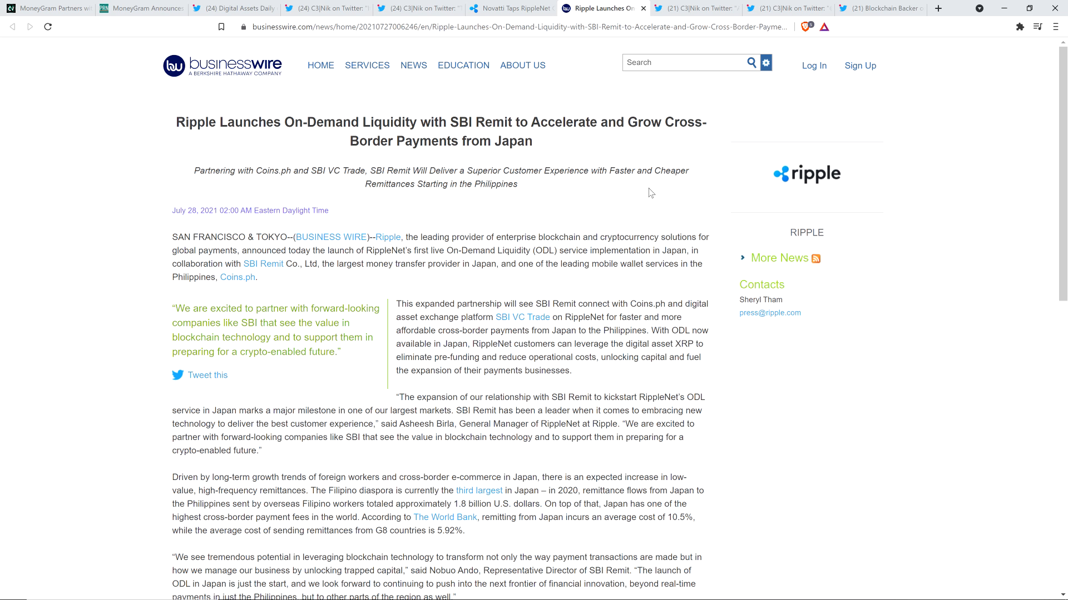
Return to C3|Nik's thread tweet about vantage points versus the moon-narrative
click(693, 8)
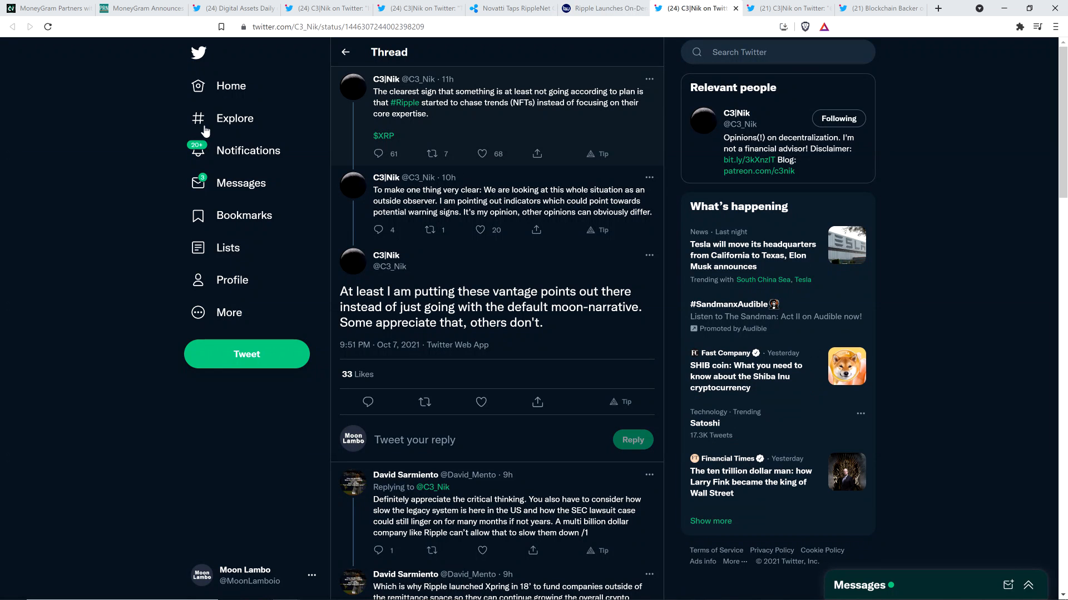
mouse_move(49, 196)
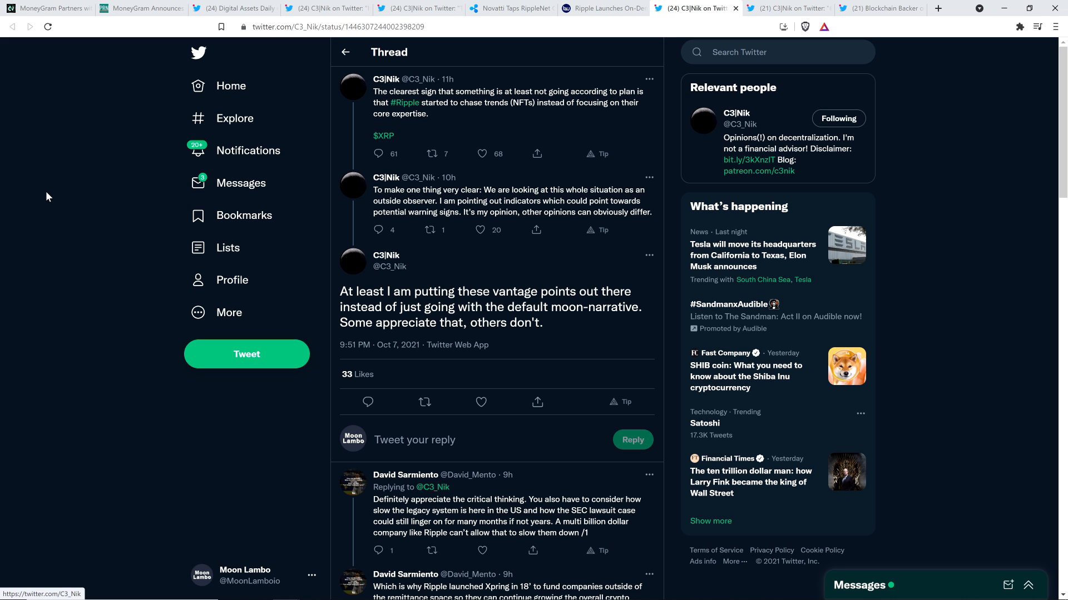
mouse_move(54, 189)
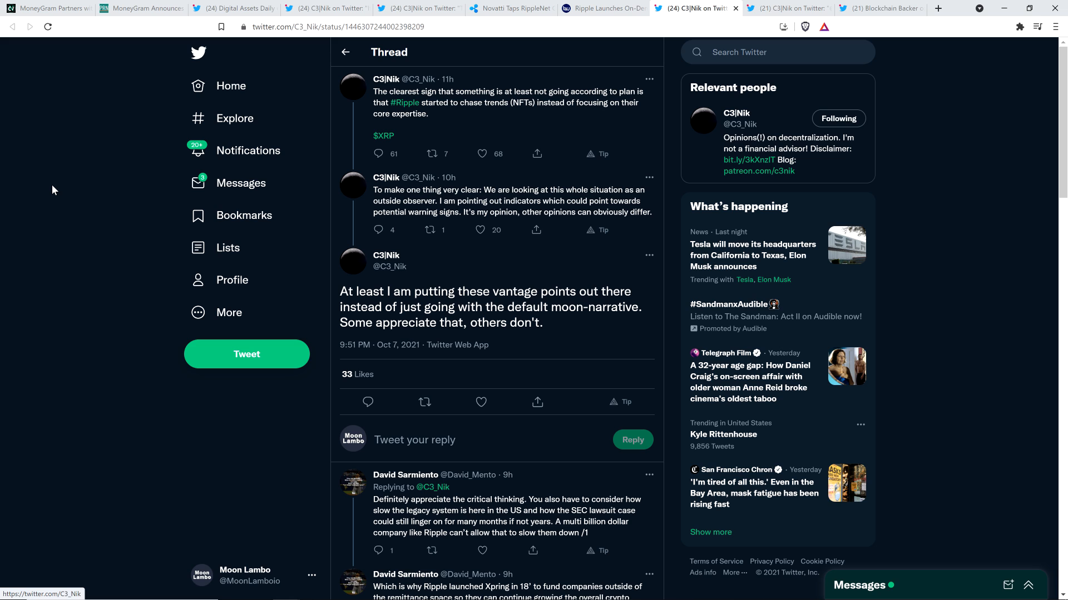
mouse_move(608, 93)
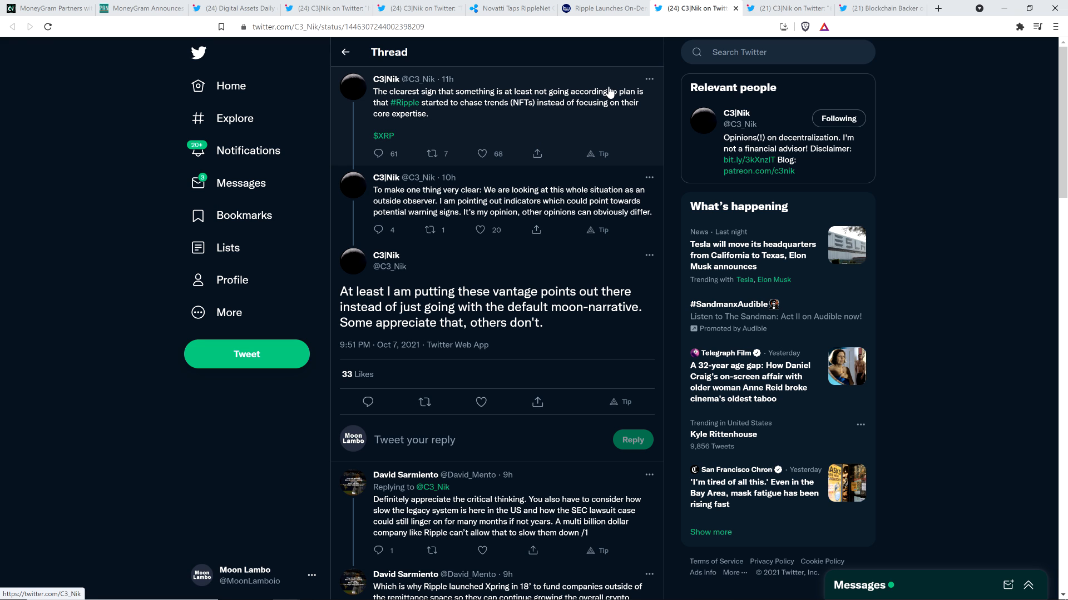
click(789, 8)
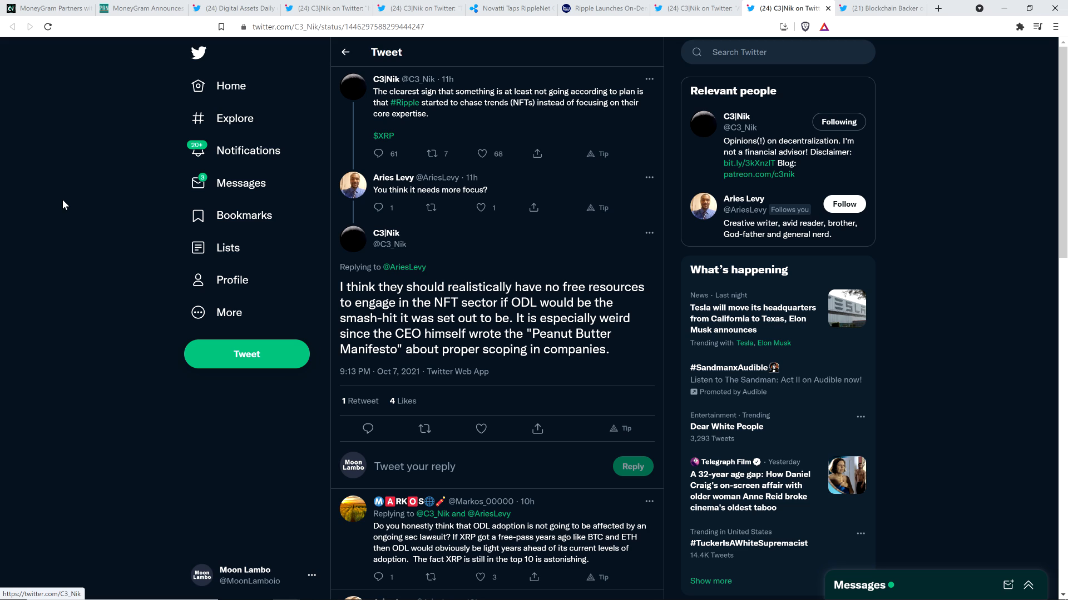
mouse_move(71, 152)
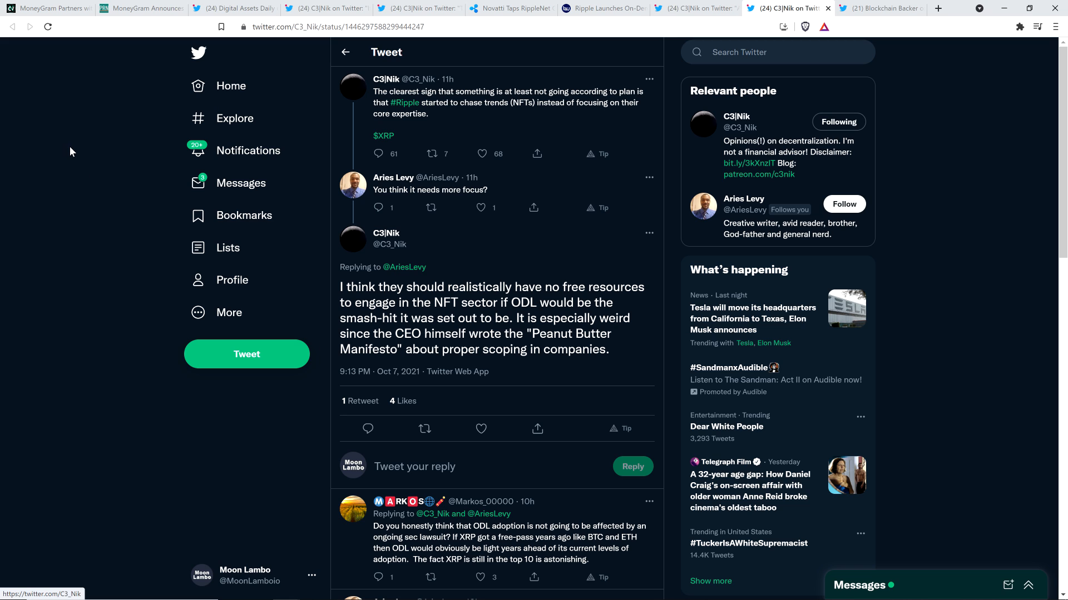